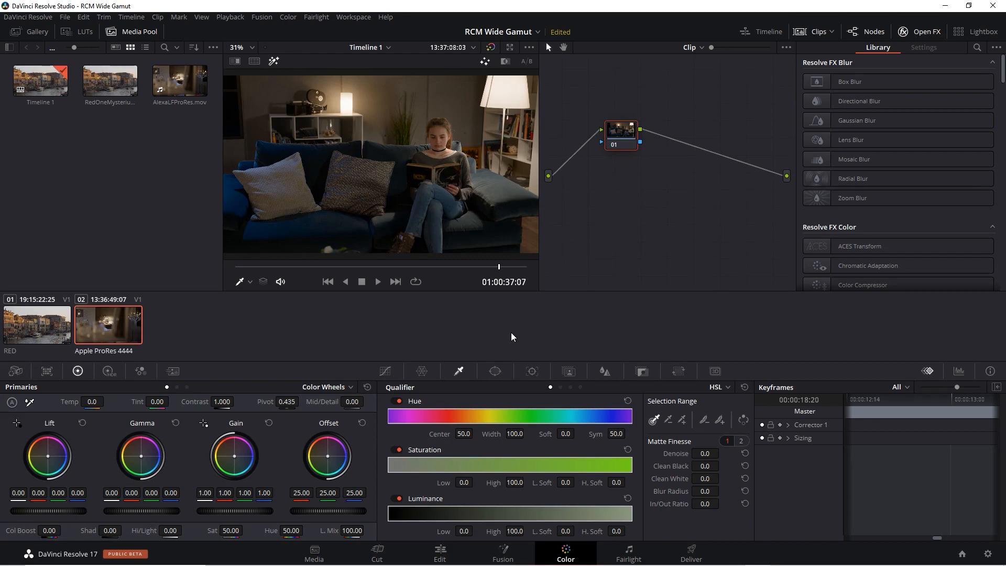
mouse_move(462, 352)
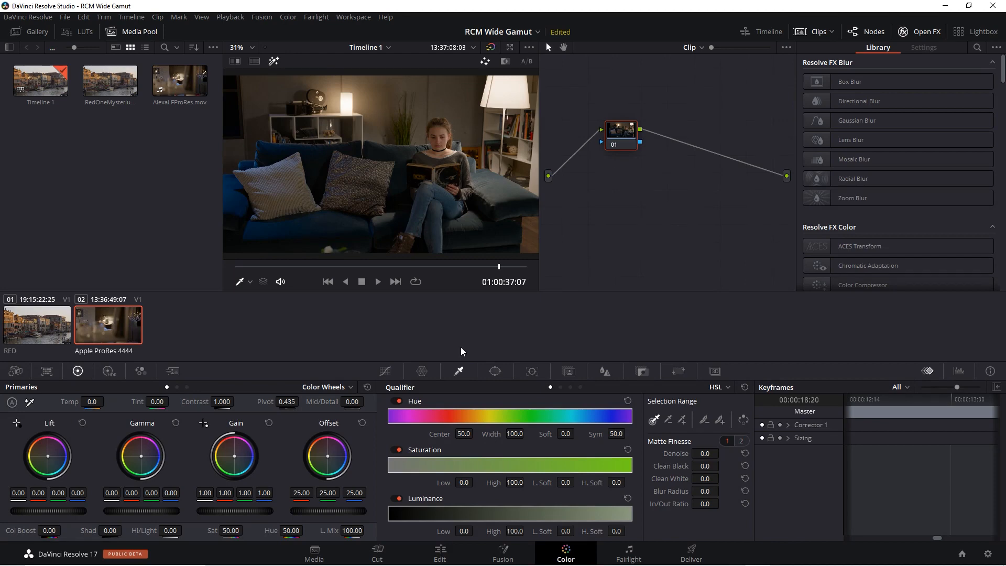
mouse_move(391, 351)
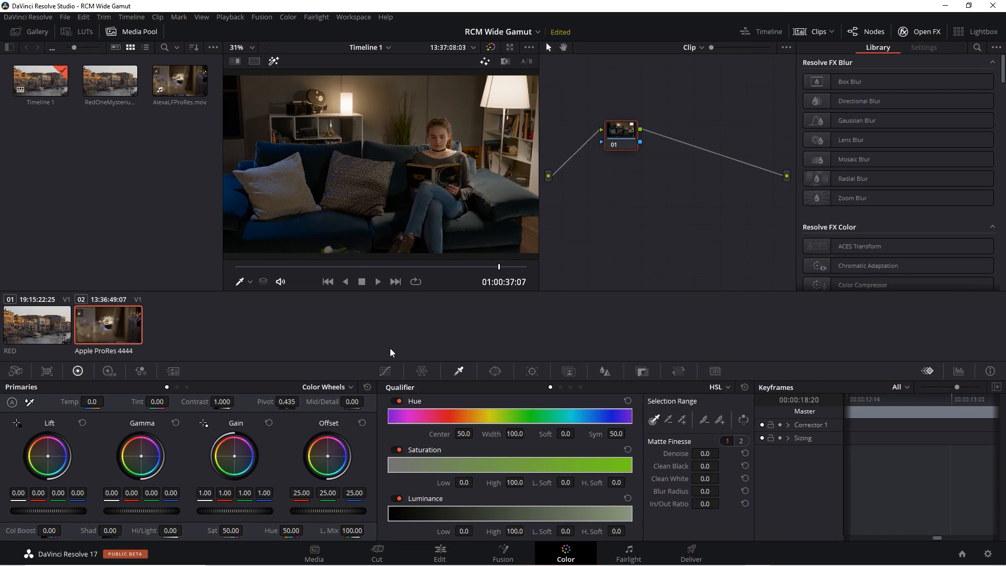
mouse_move(567, 100)
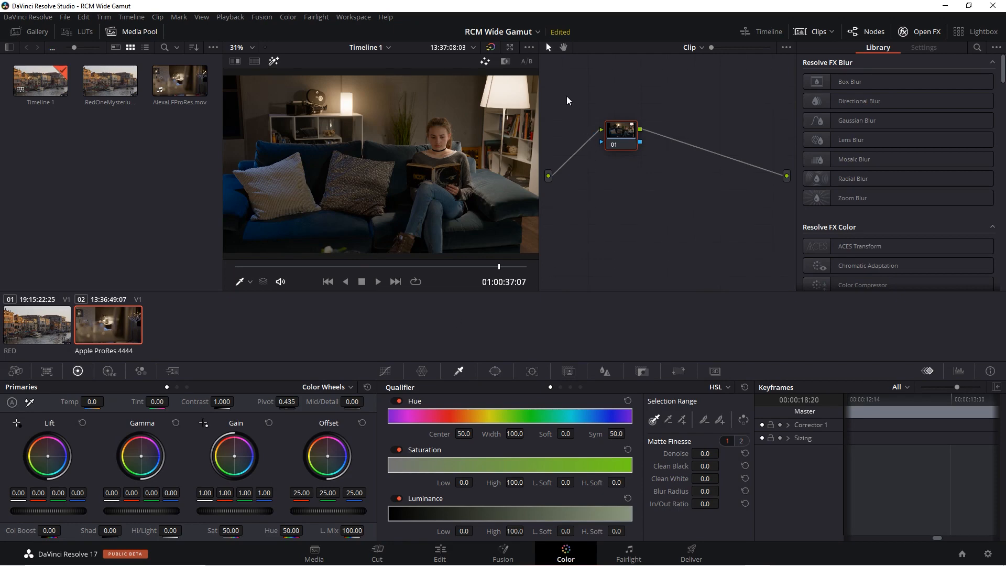
mouse_move(706, 213)
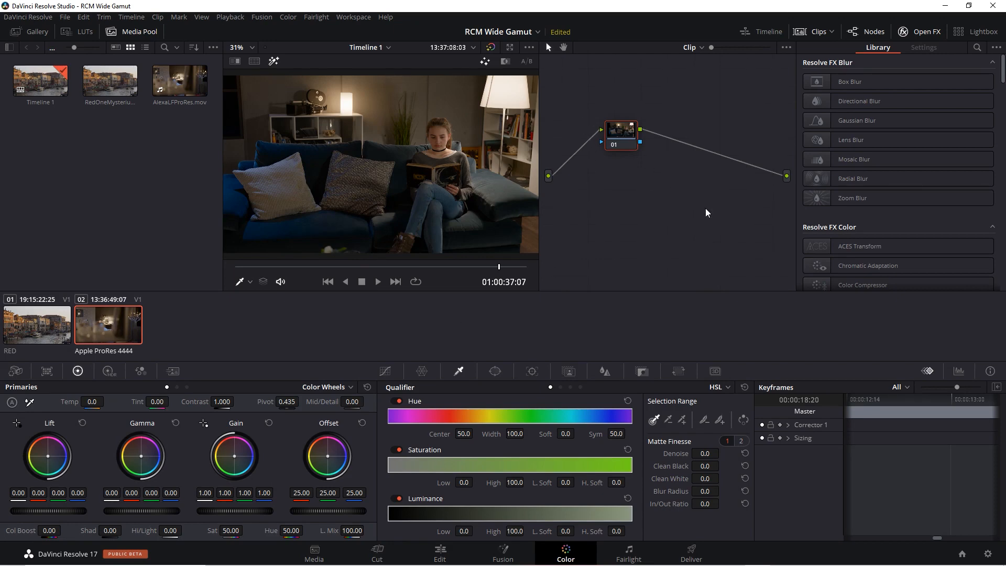
Glance at project color management settings unchanged, then switch the qualifier mode to LUM.
left_click(993, 553)
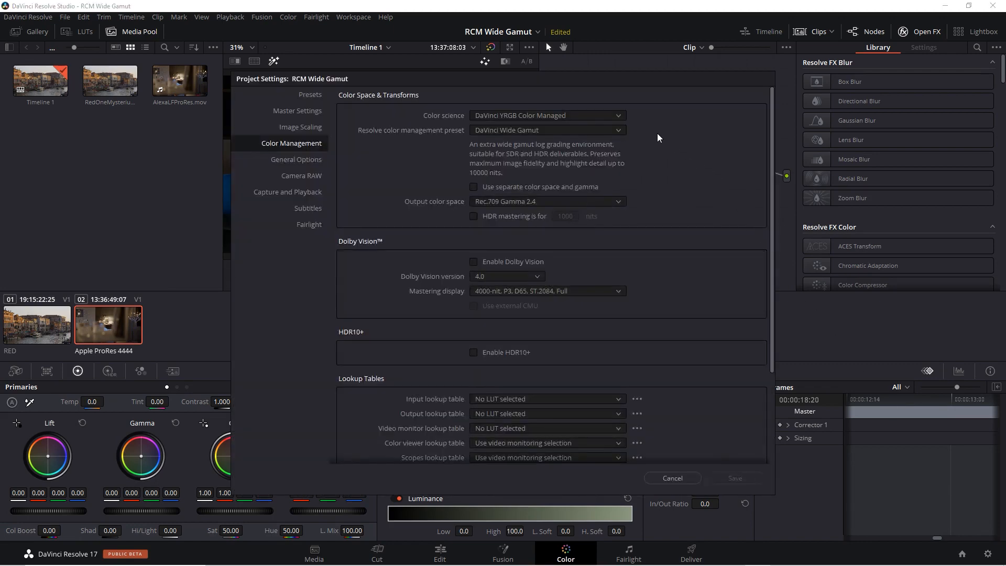
mouse_move(665, 149)
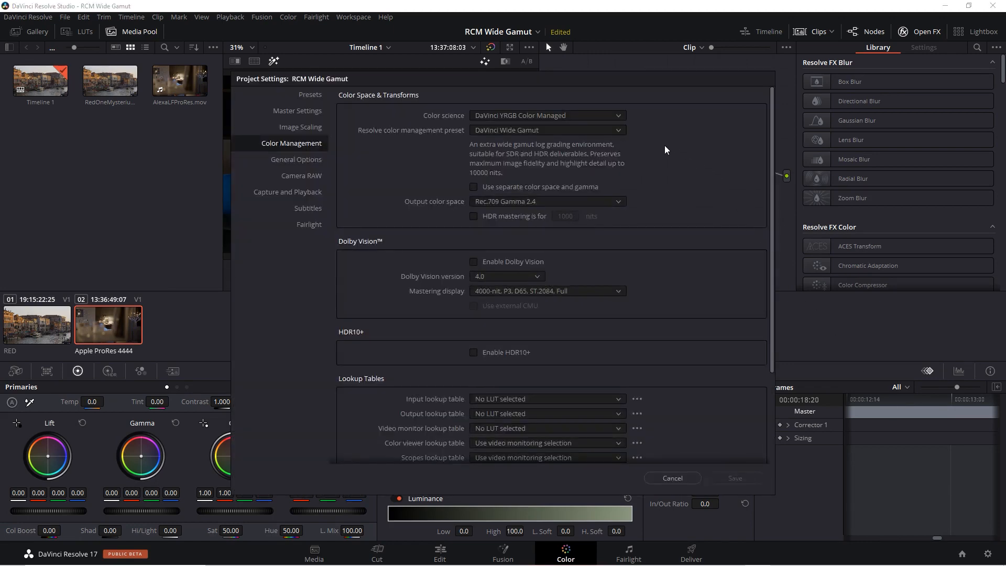
mouse_move(650, 200)
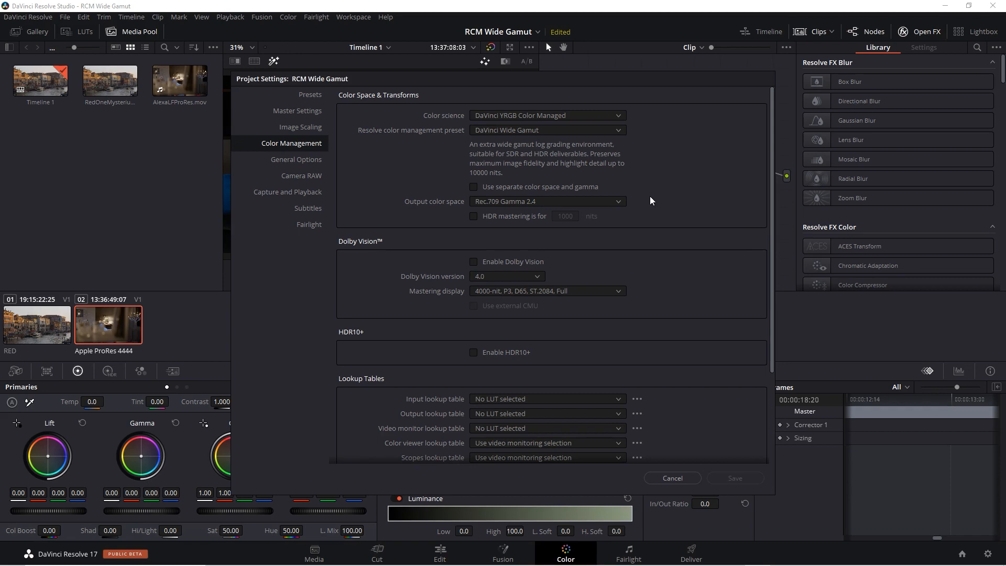
left_click(670, 477)
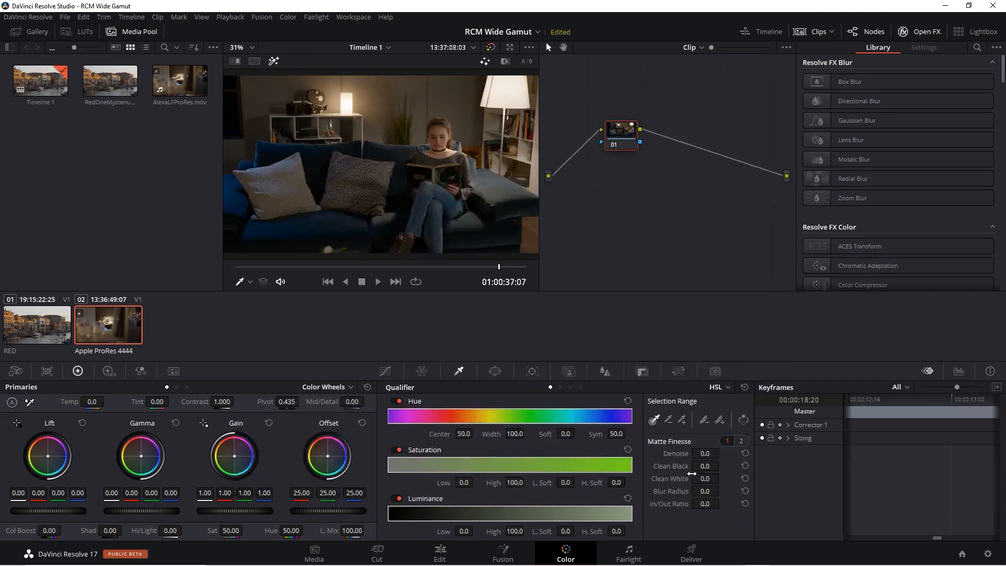
mouse_move(513, 98)
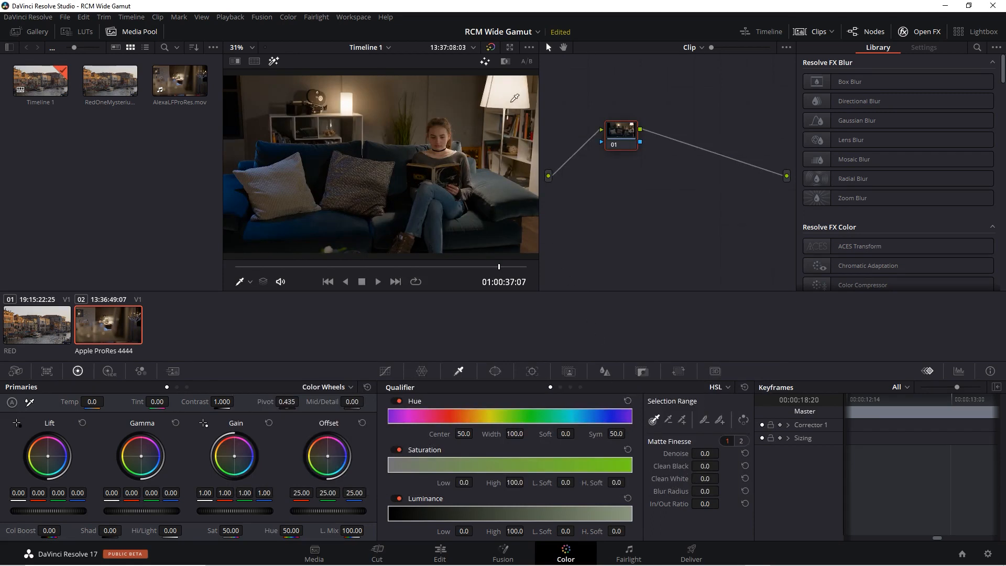
mouse_move(351, 98)
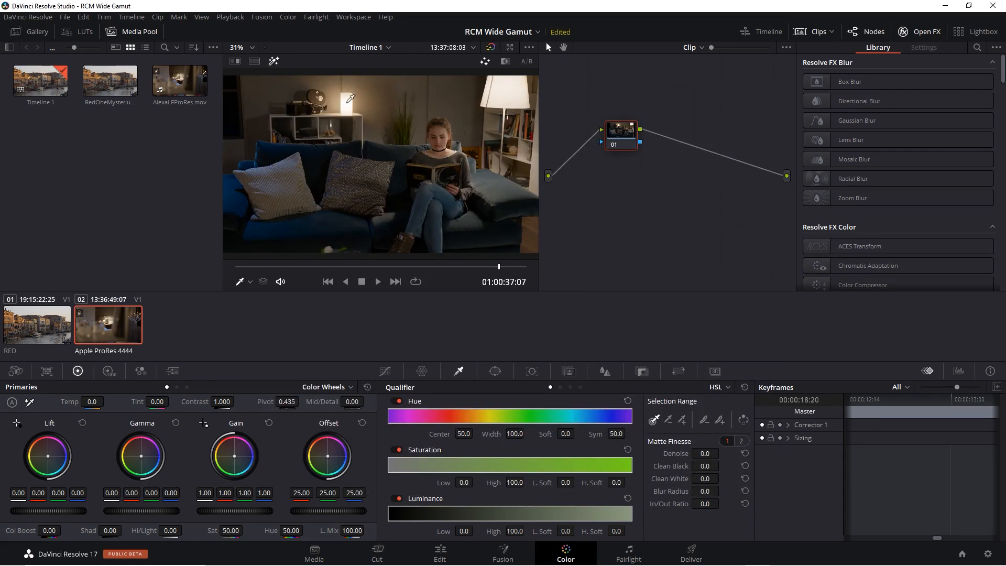
mouse_move(503, 94)
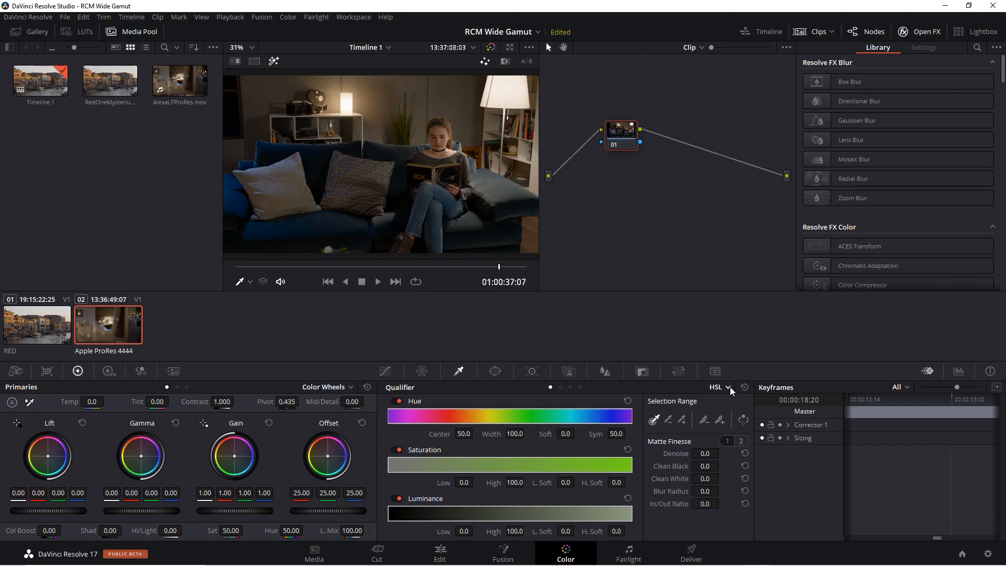
left_click(718, 386)
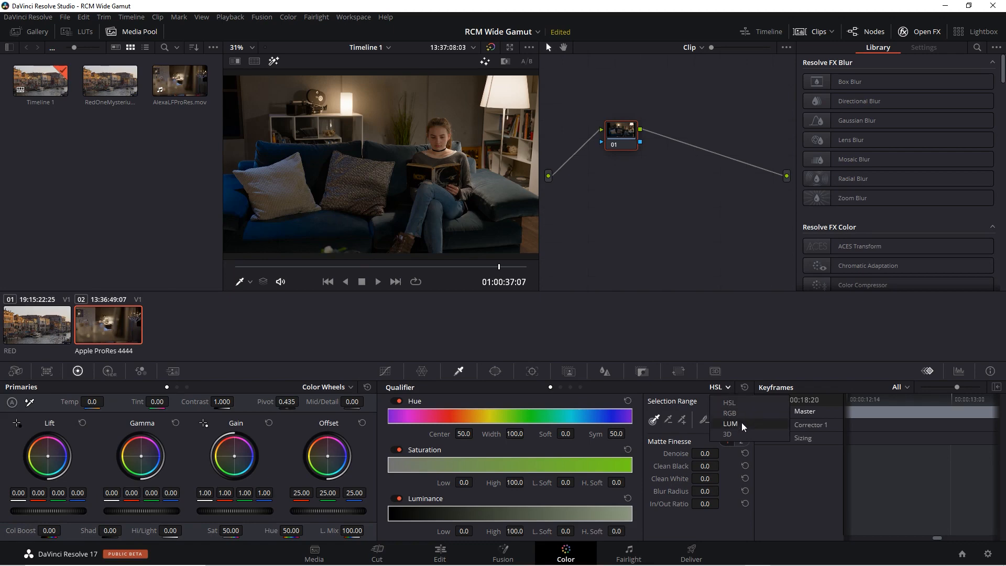
left_click(731, 423)
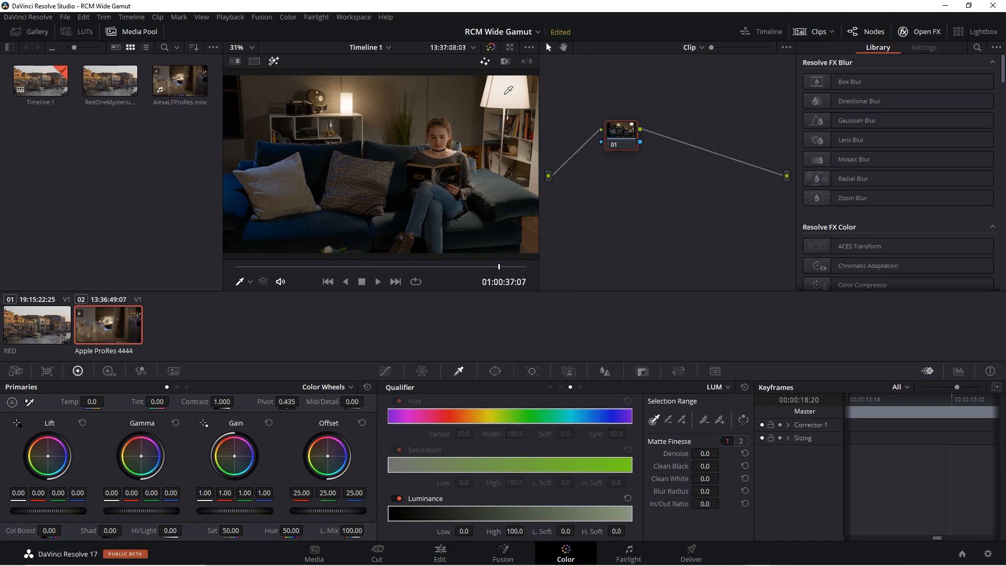
Sample the bright lamp with the qualifier eyedropper to build a luminance key.
left_click(434, 123)
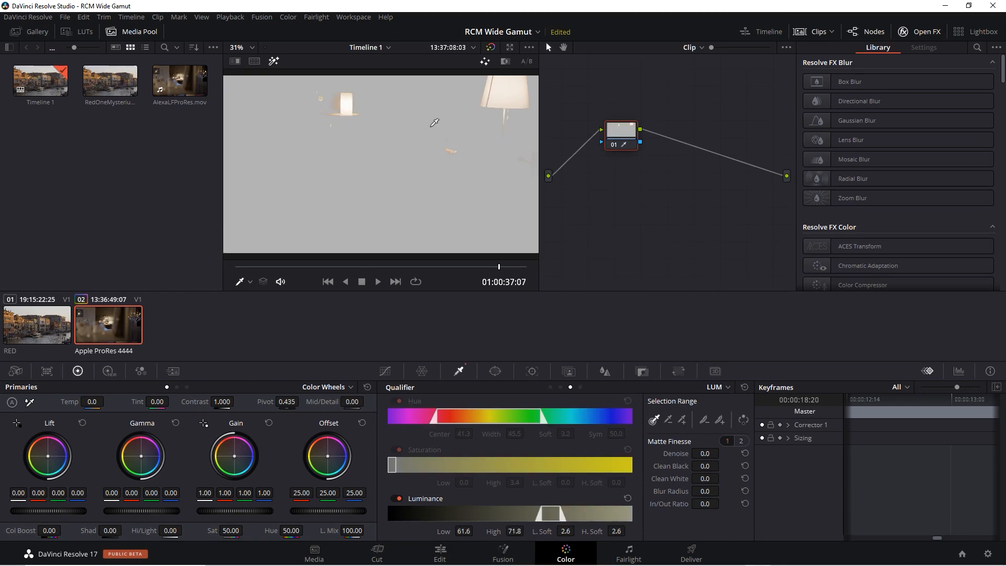
mouse_move(272, 61)
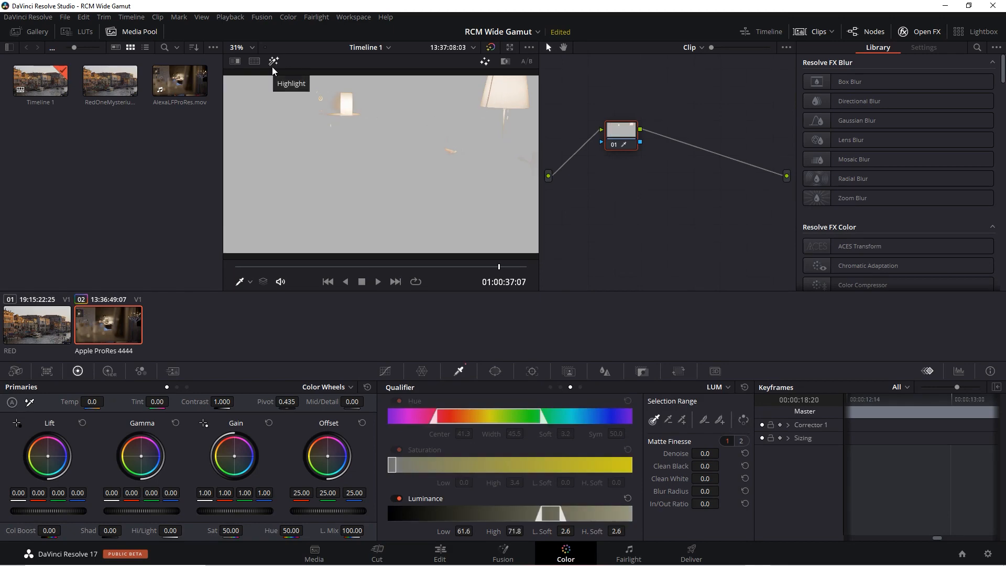
left_click(274, 61)
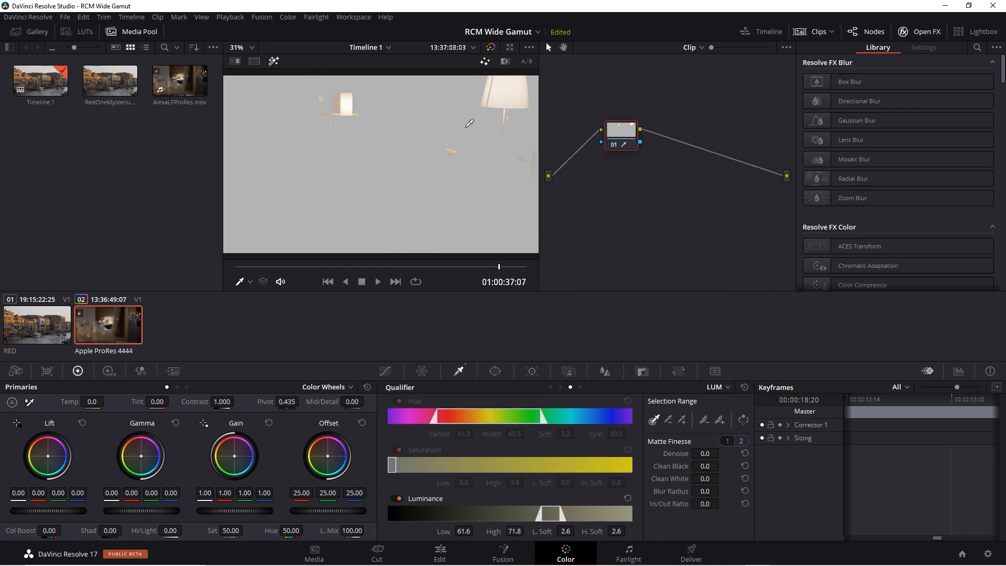
mouse_move(515, 95)
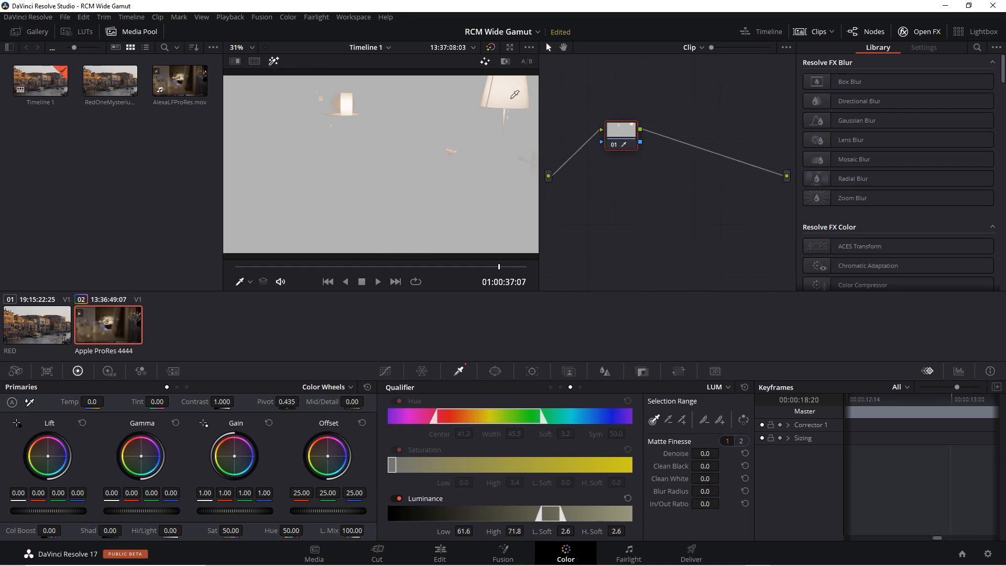
mouse_move(548, 165)
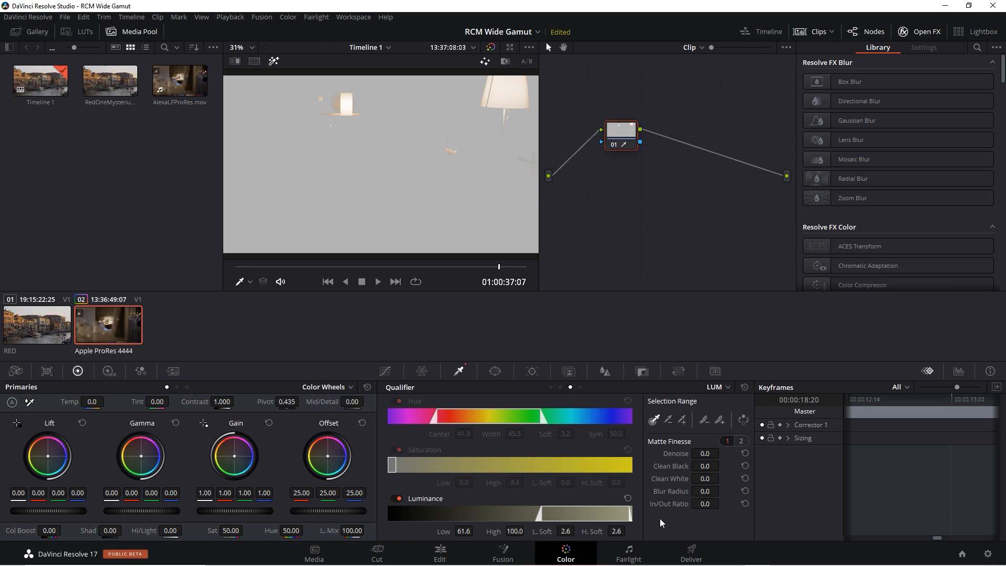
mouse_move(661, 522)
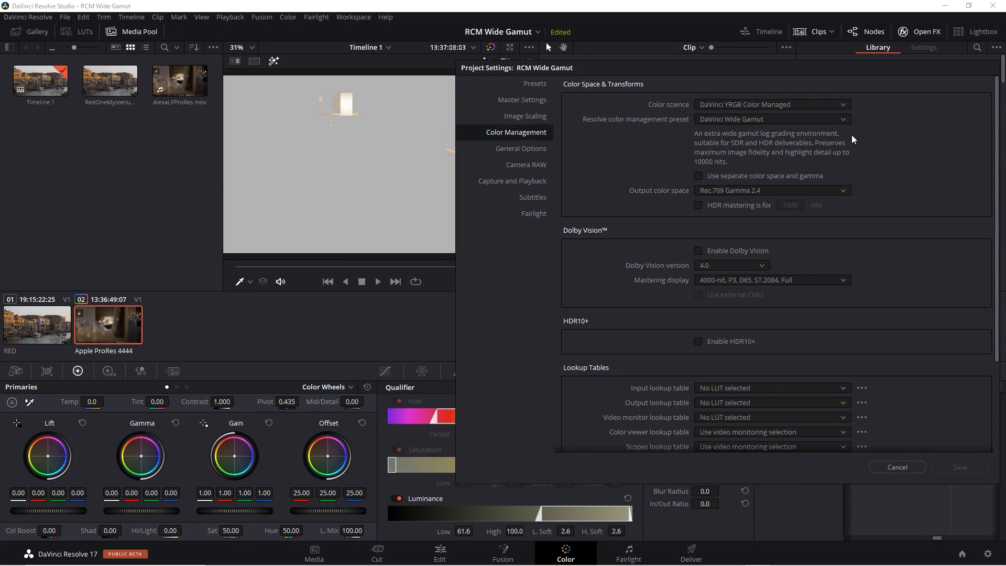
mouse_move(844, 123)
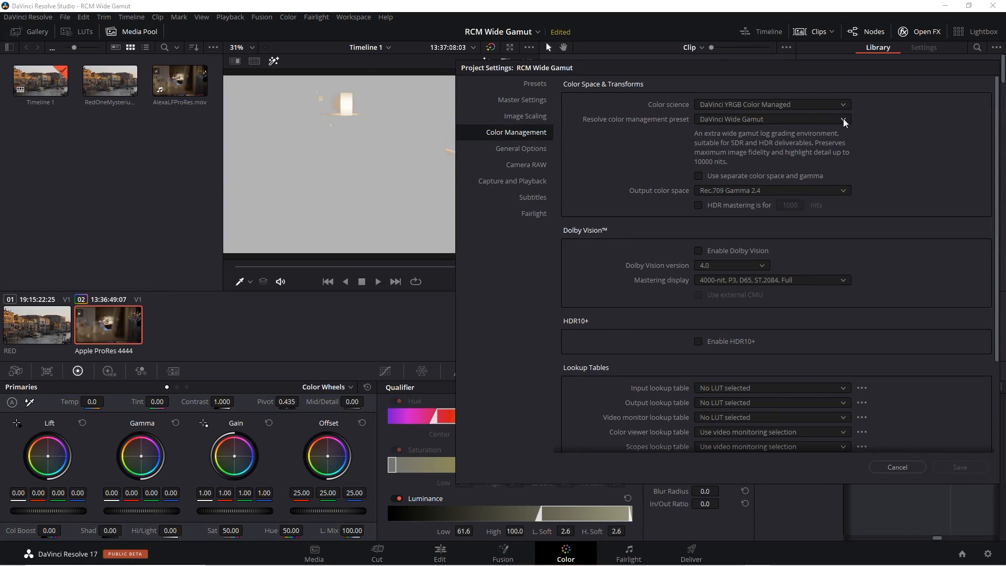
Switch to a Custom color management preset with REDWideGamutRGB/Log3G10 timeline color space.
left_click(842, 119)
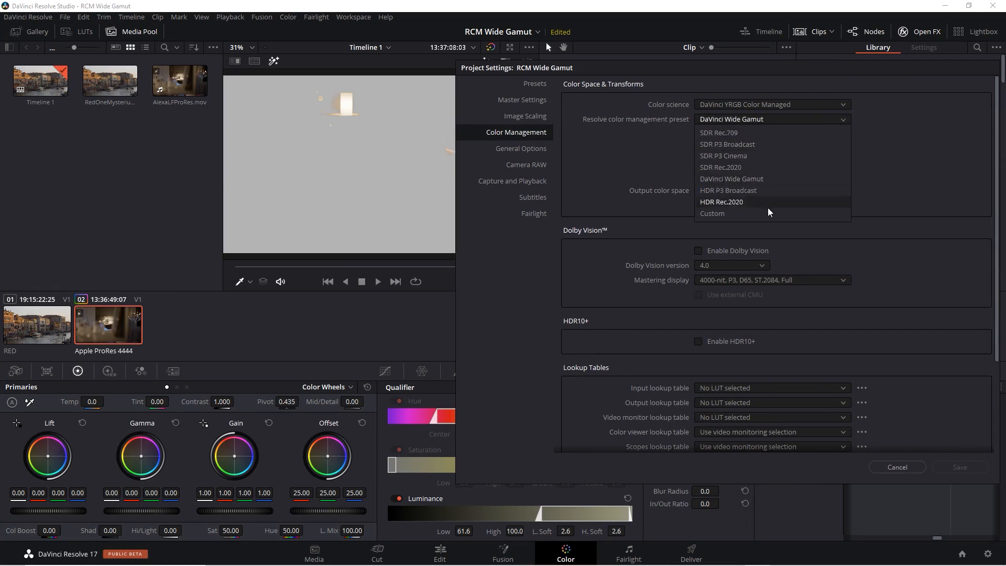
left_click(711, 213)
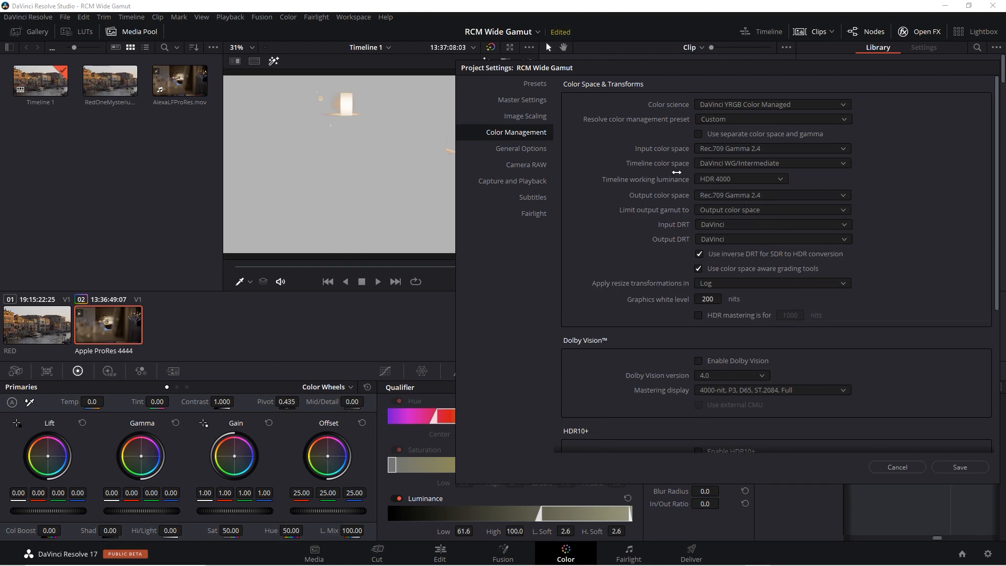
mouse_move(805, 175)
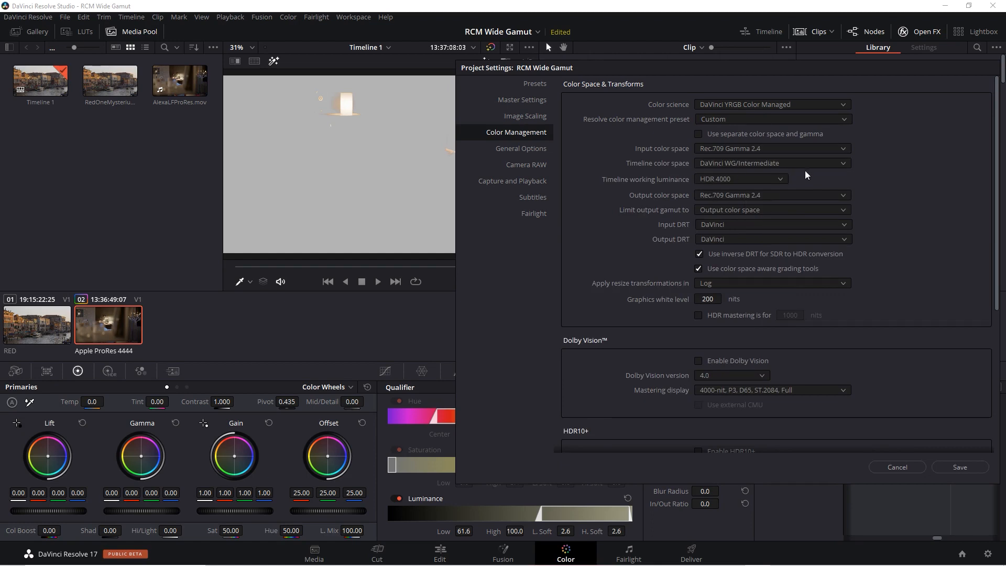
left_click(840, 162)
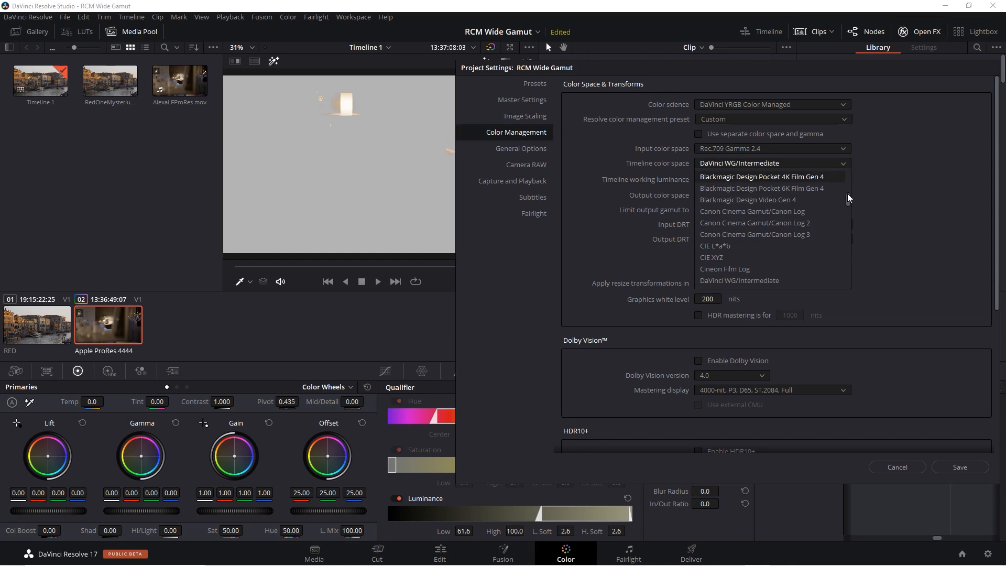
scroll("down", 3)
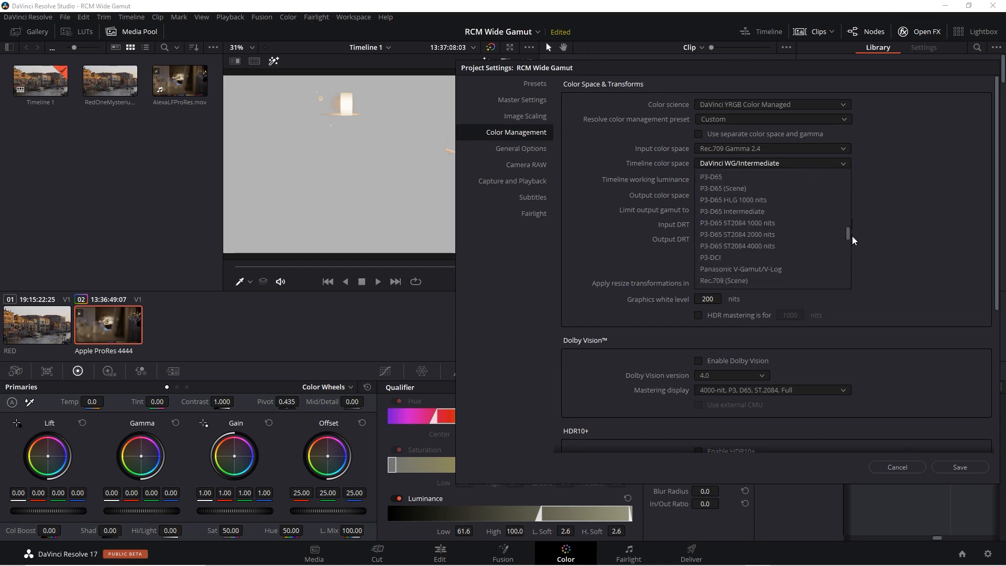
scroll("down", 3)
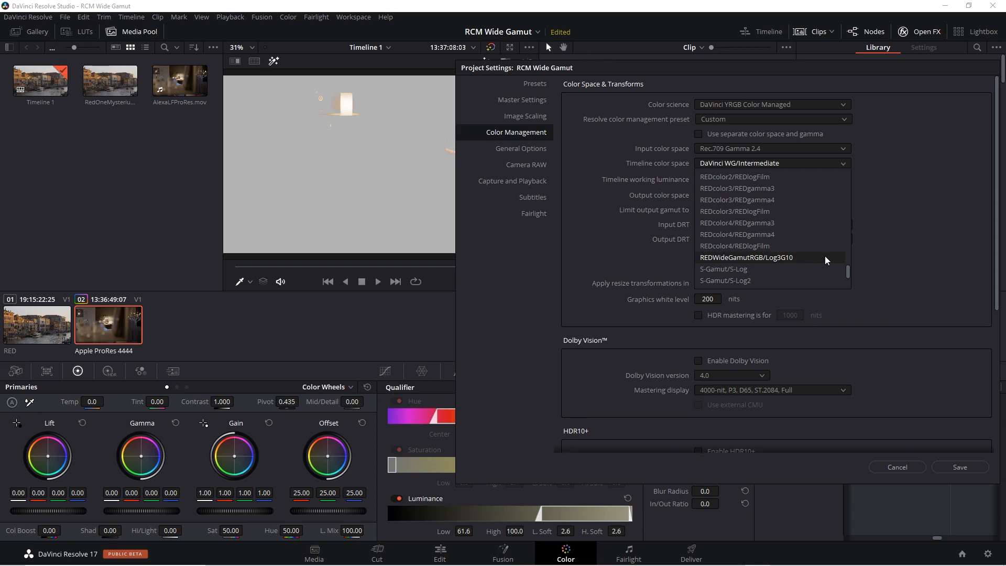
left_click(745, 257)
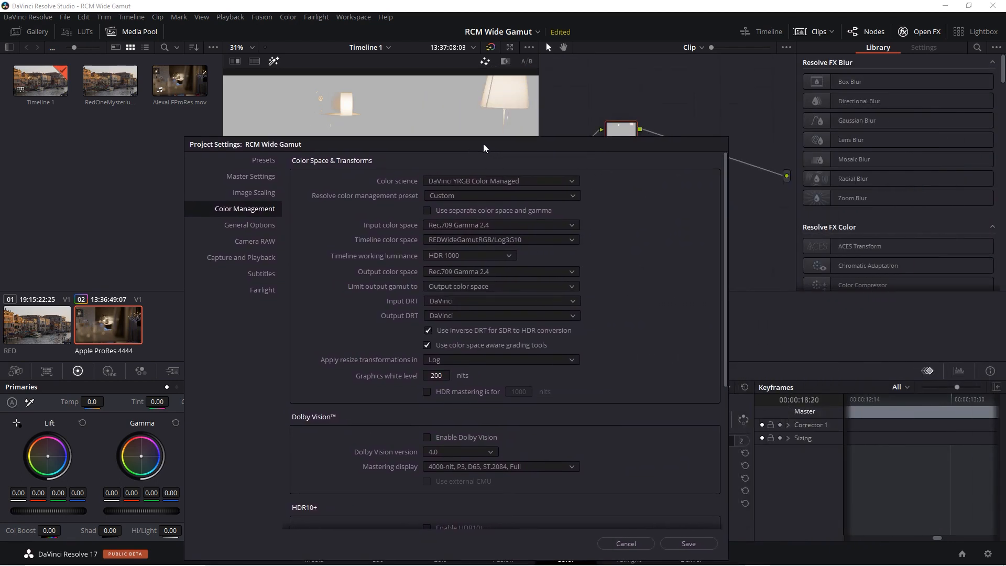
mouse_move(646, 423)
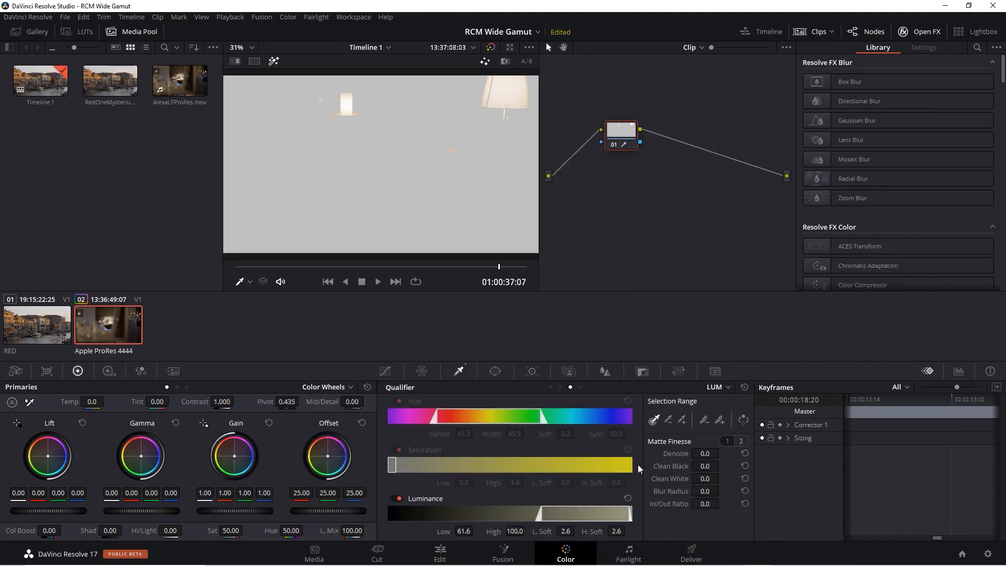
mouse_move(488, 115)
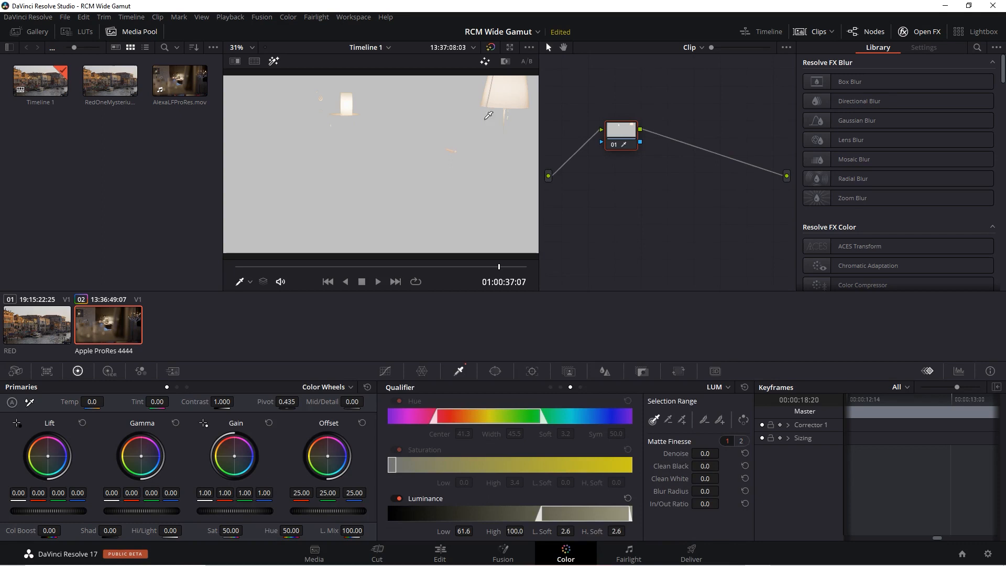
mouse_move(543, 88)
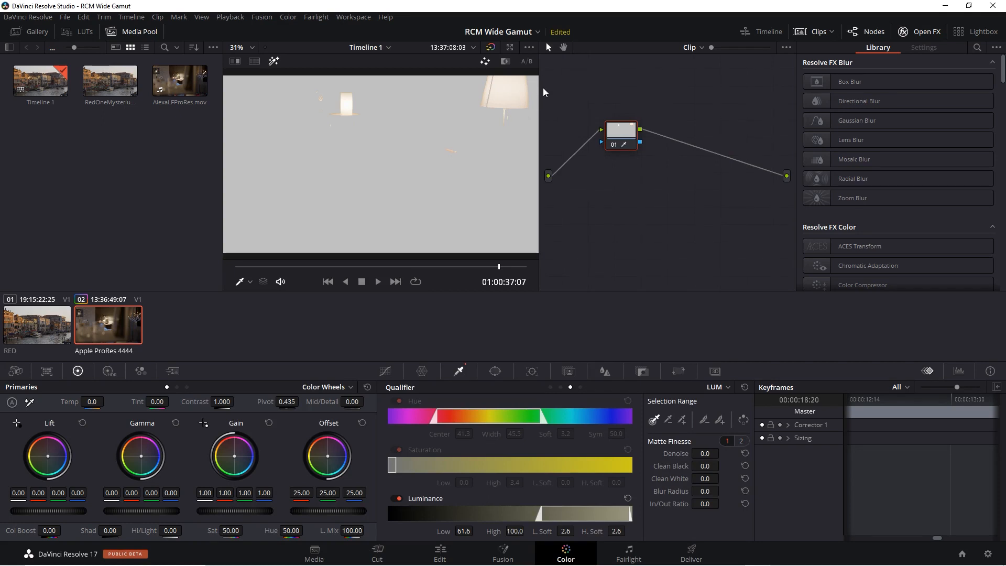
mouse_move(408, 122)
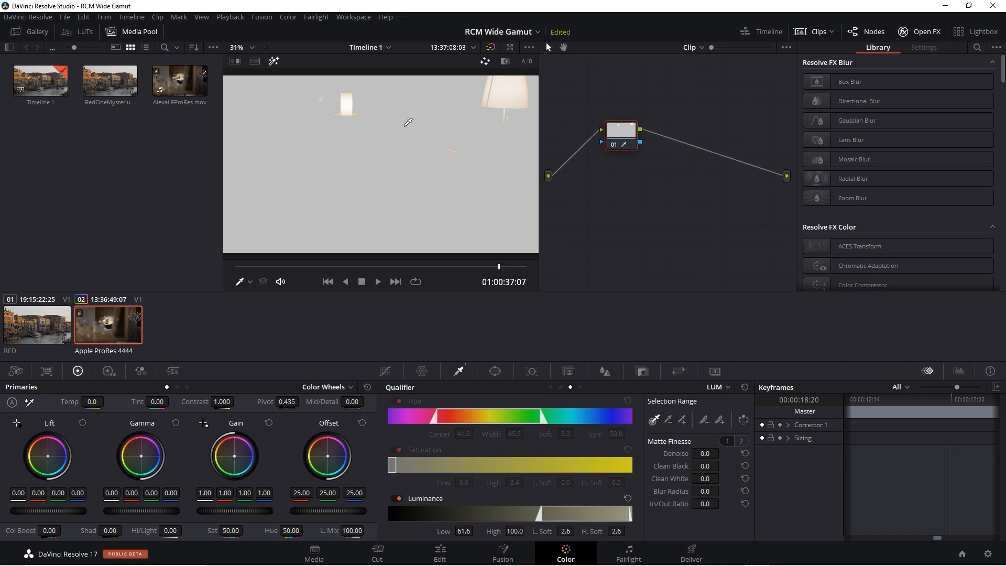
mouse_move(409, 155)
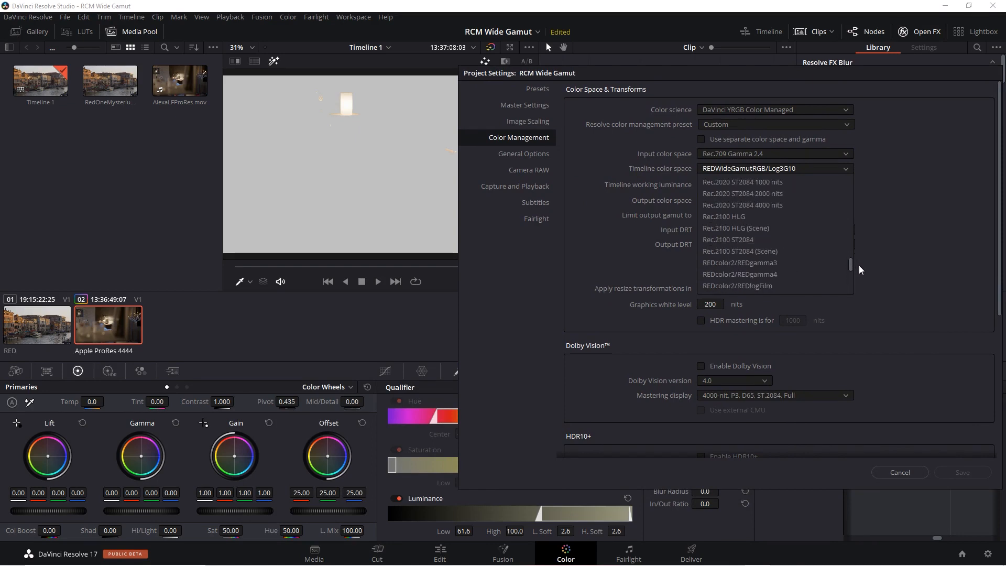
Choose Rec.2100 ST2084 as the timeline color space.
left_click(728, 239)
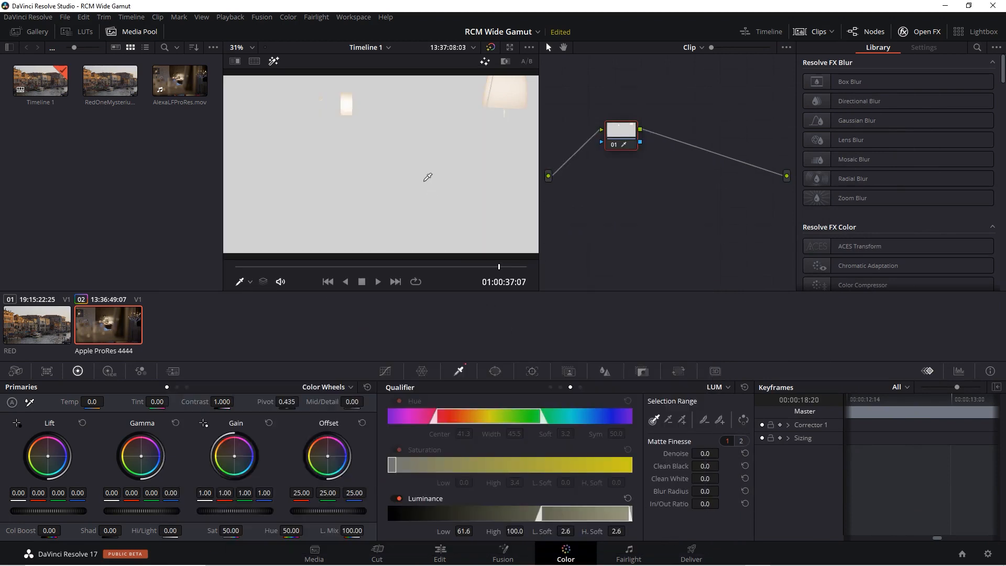
mouse_move(492, 86)
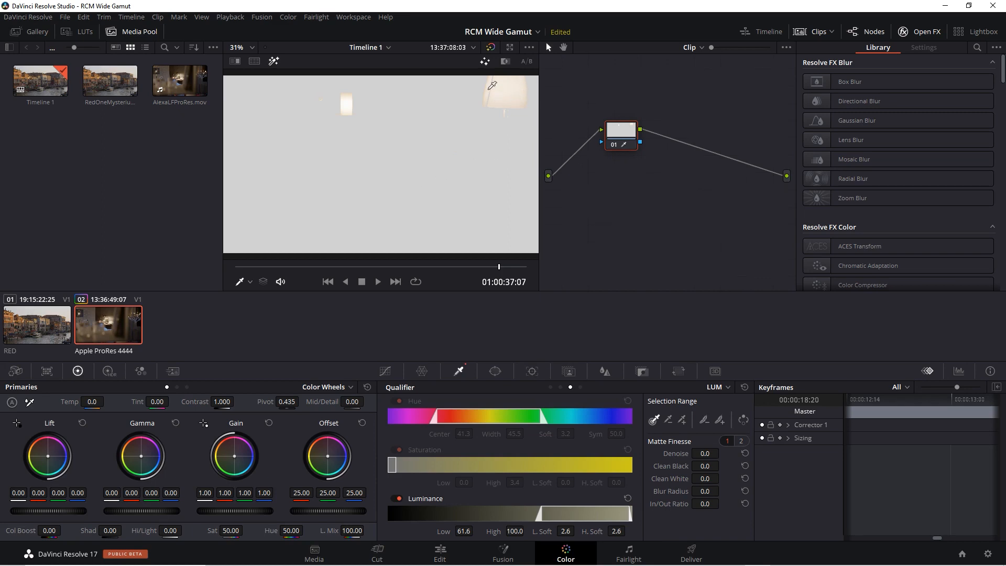
mouse_move(369, 118)
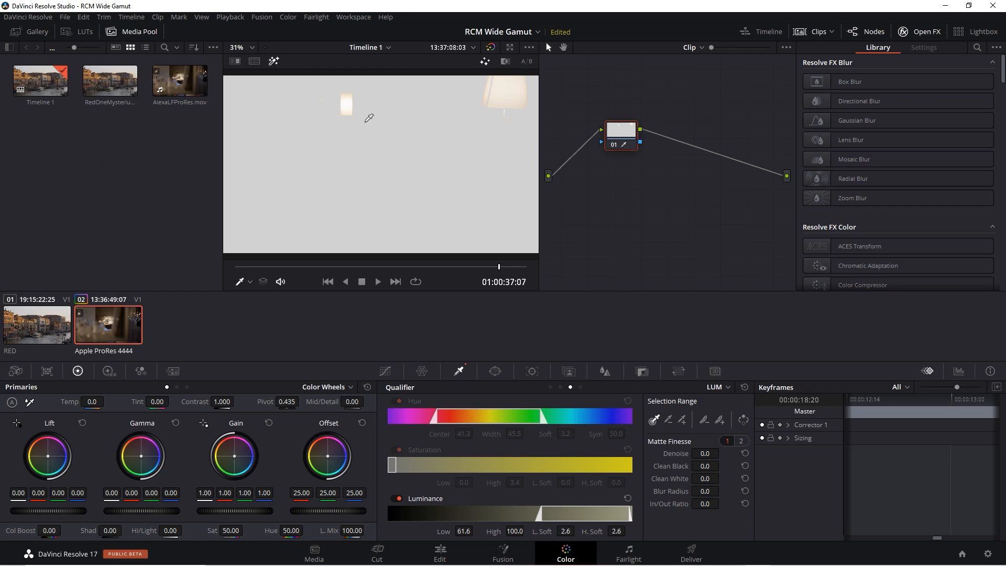
mouse_move(764, 489)
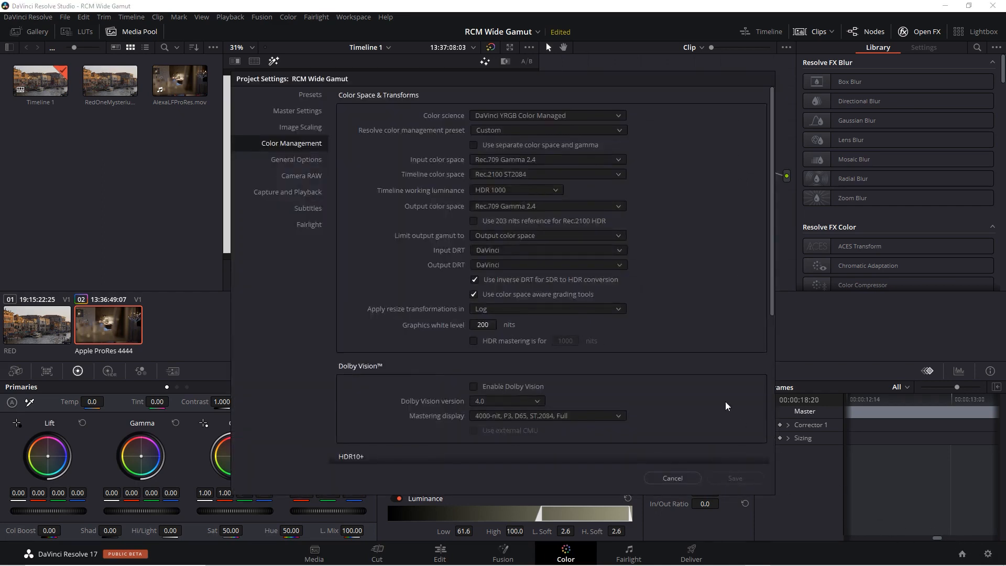
mouse_move(634, 186)
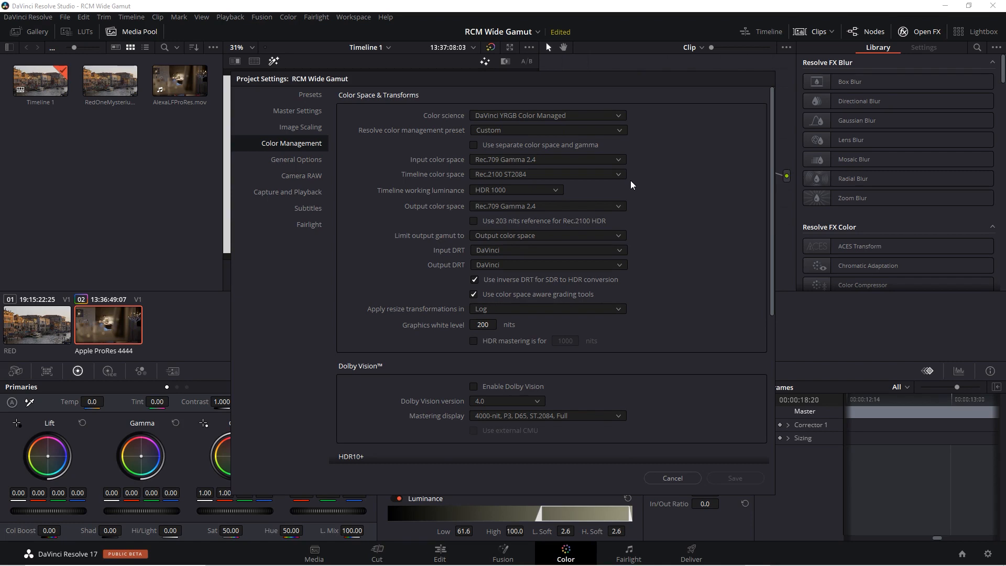
Set the output color space to Rec.2100 ST2084.
left_click(616, 206)
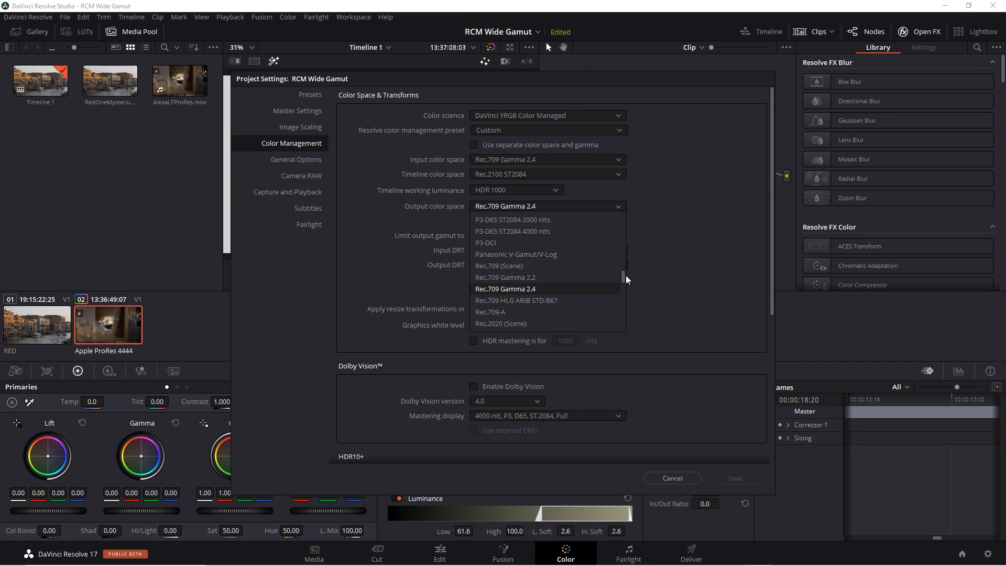
scroll("down", 3)
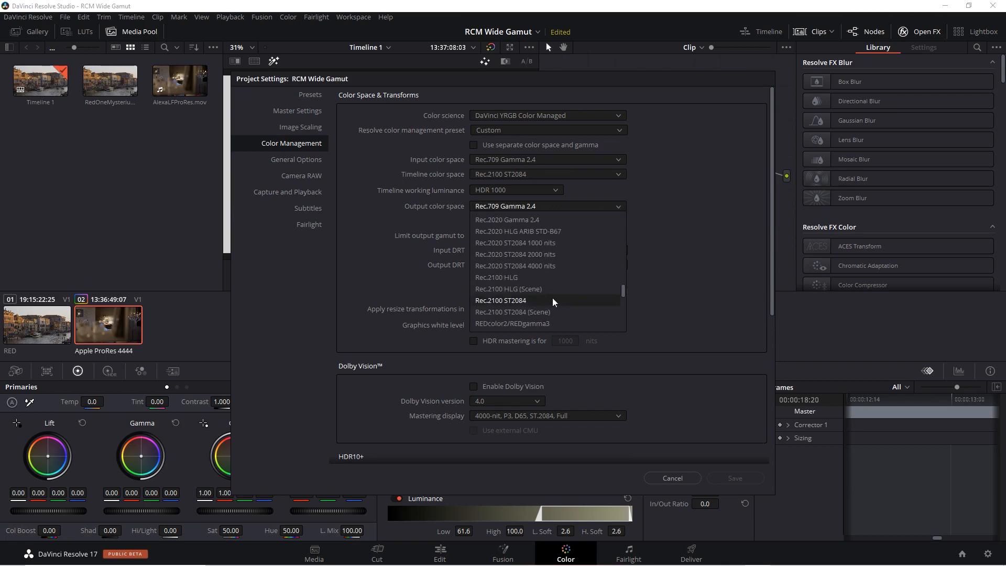
left_click(671, 478)
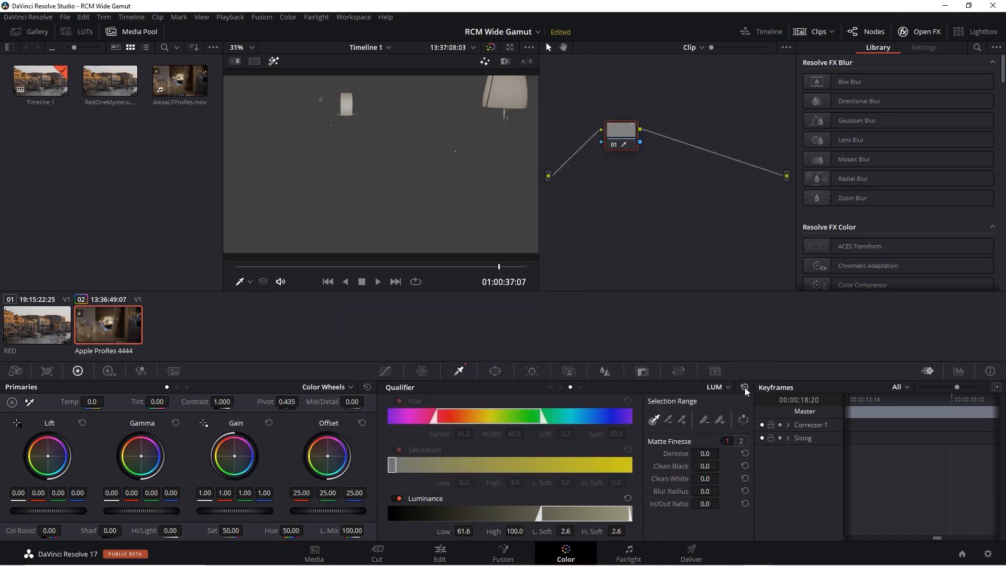
left_click(744, 389)
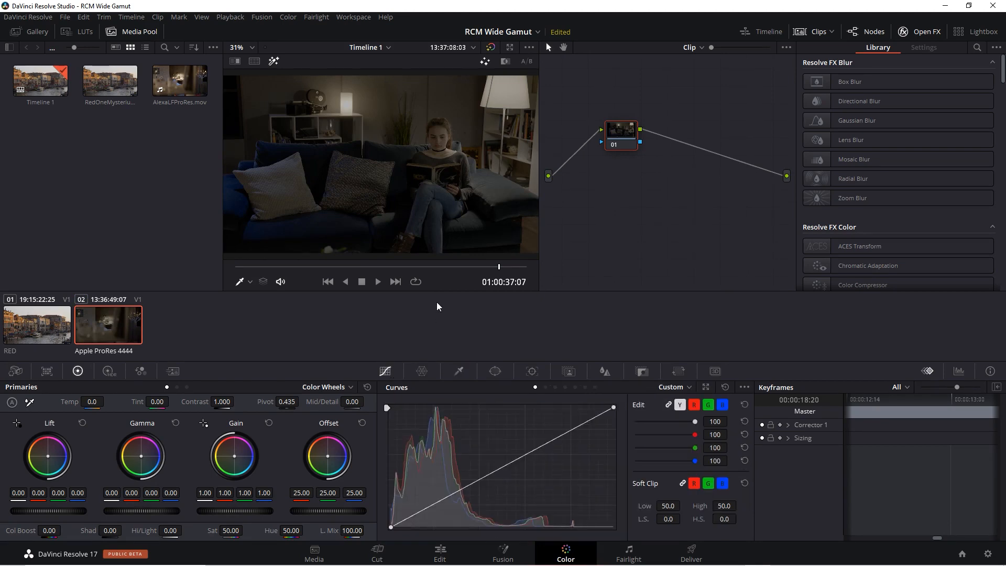
mouse_move(474, 278)
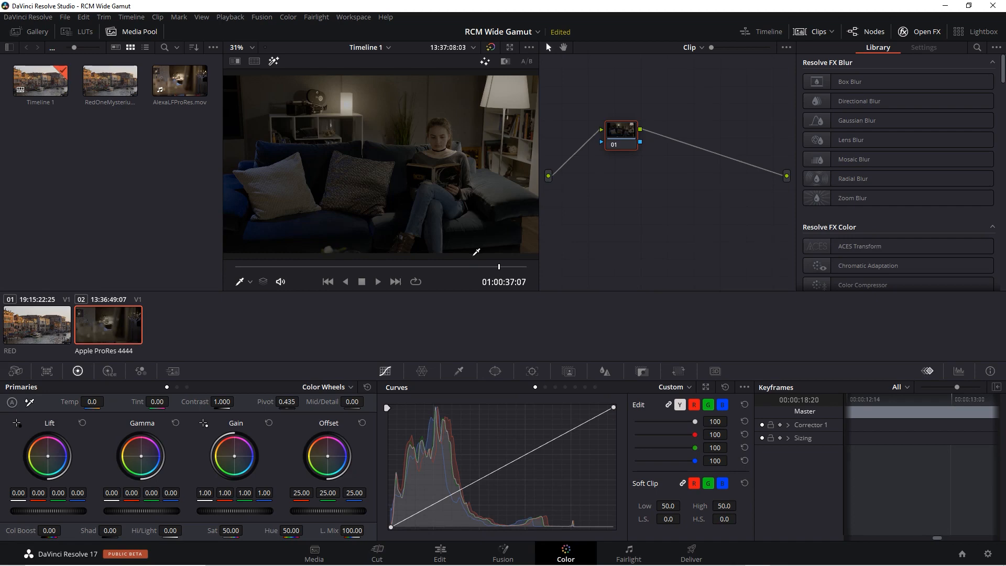
mouse_move(361, 225)
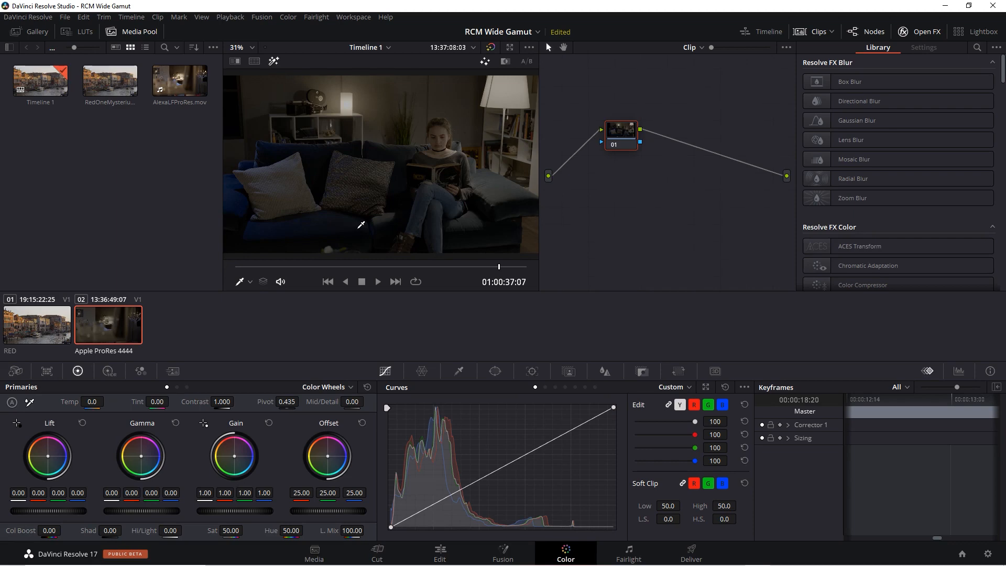
mouse_move(351, 225)
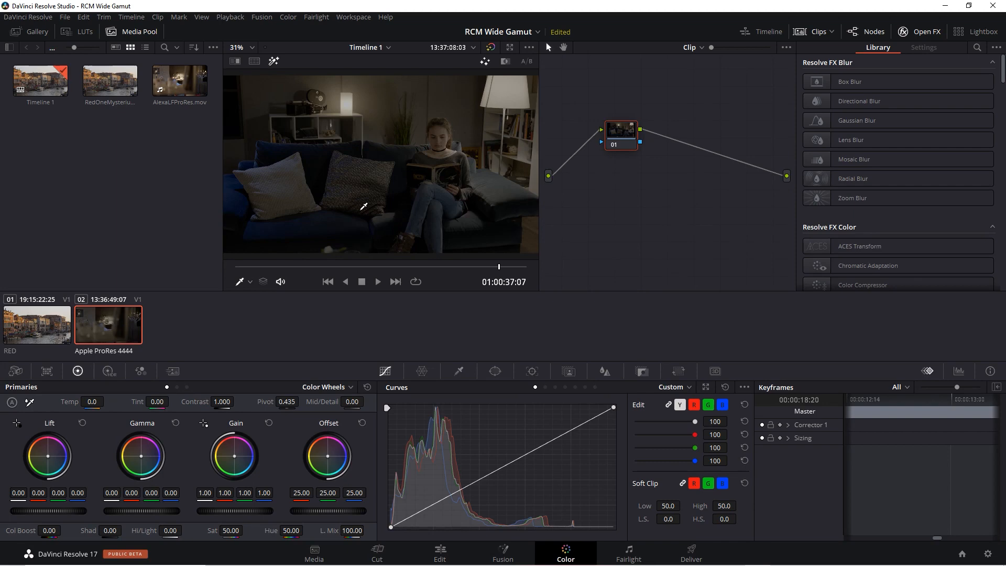
mouse_move(622, 144)
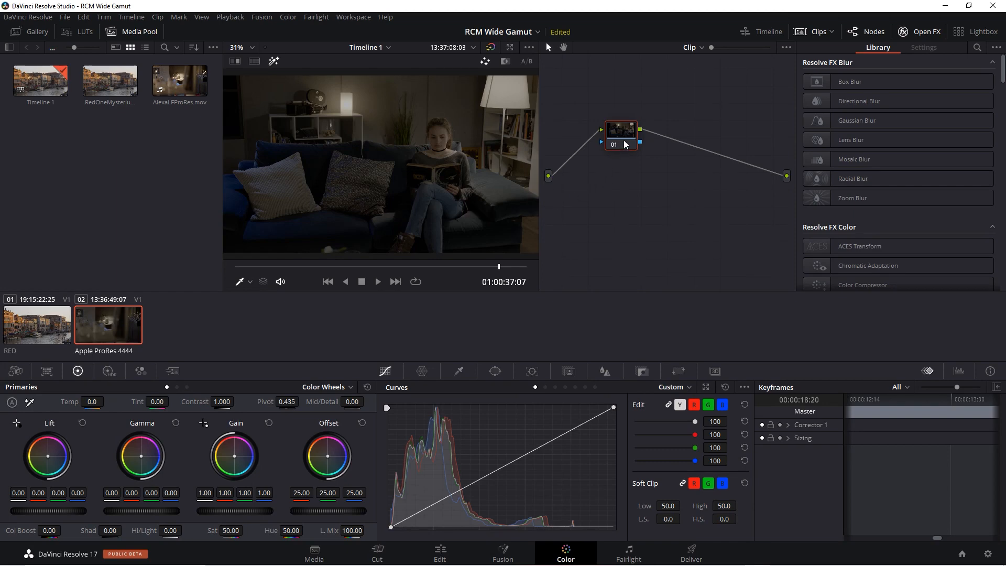
right_click(620, 132)
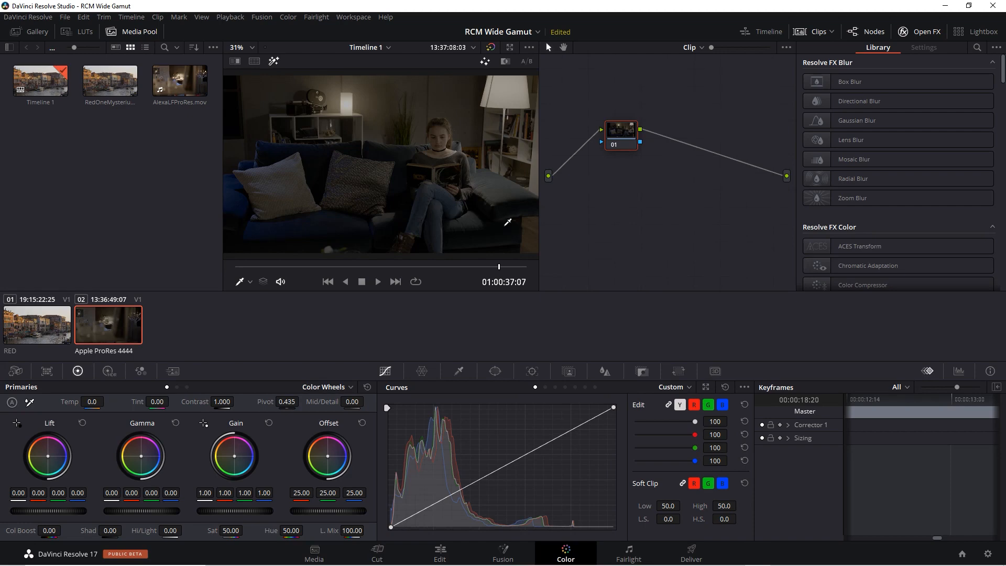
mouse_move(597, 191)
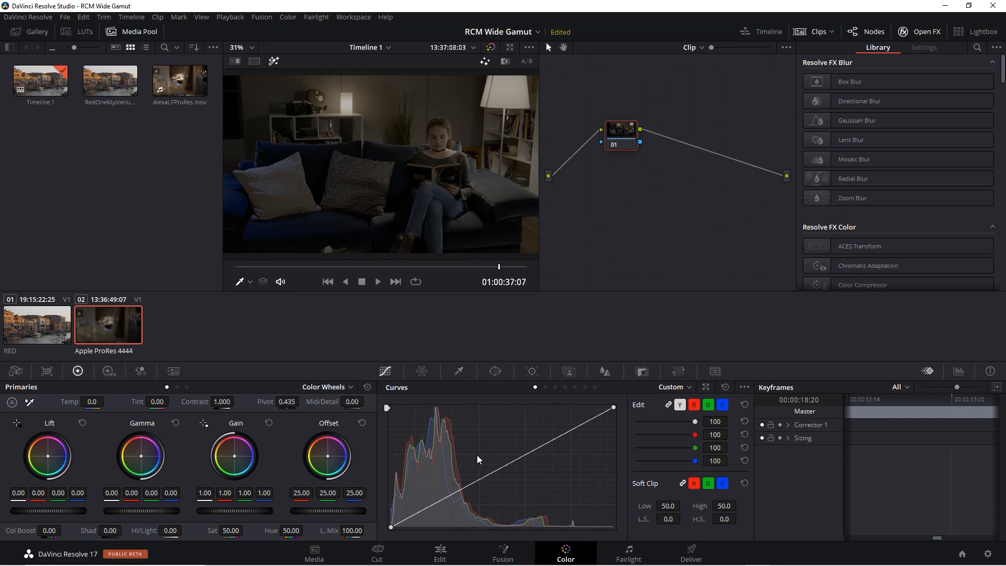
mouse_move(464, 492)
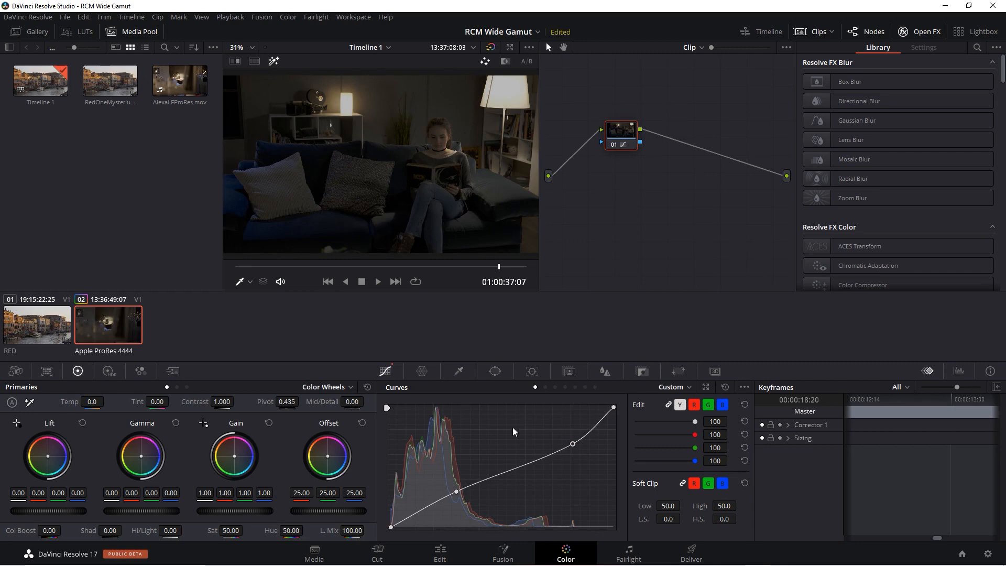
mouse_move(506, 431)
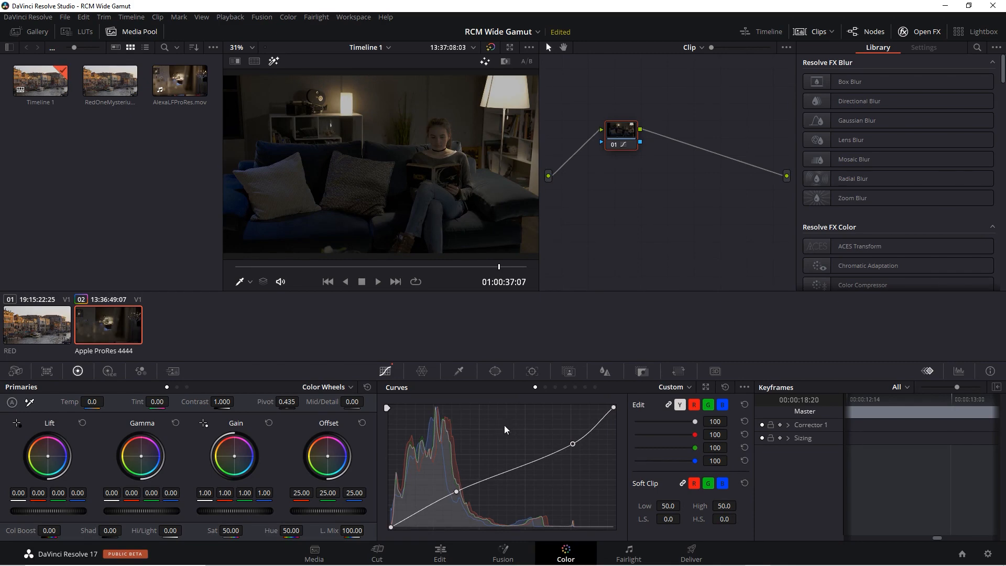
mouse_move(502, 428)
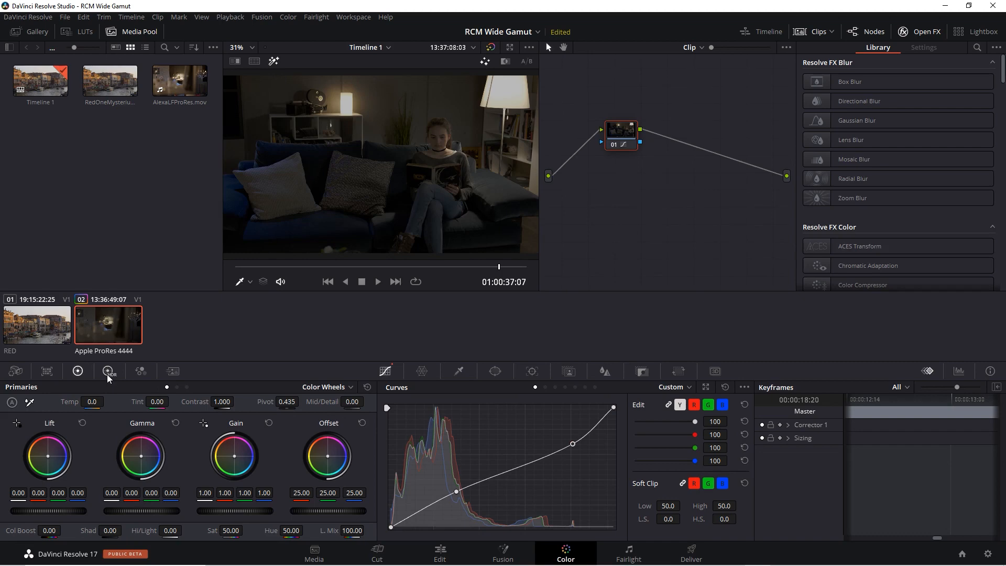
Open the HDR palette with Dark, Shadow, Light and Global zone wheels.
left_click(107, 371)
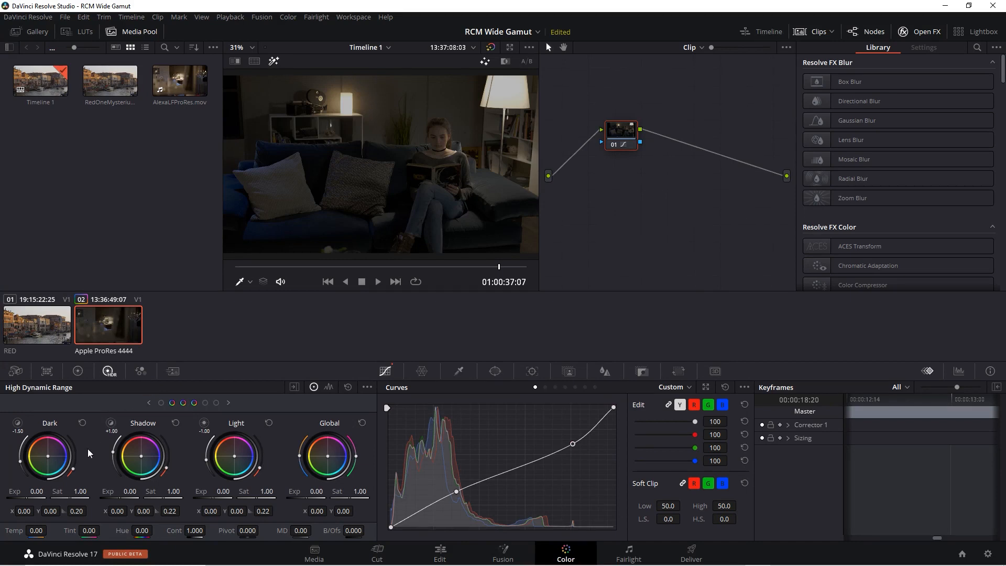
mouse_move(70, 437)
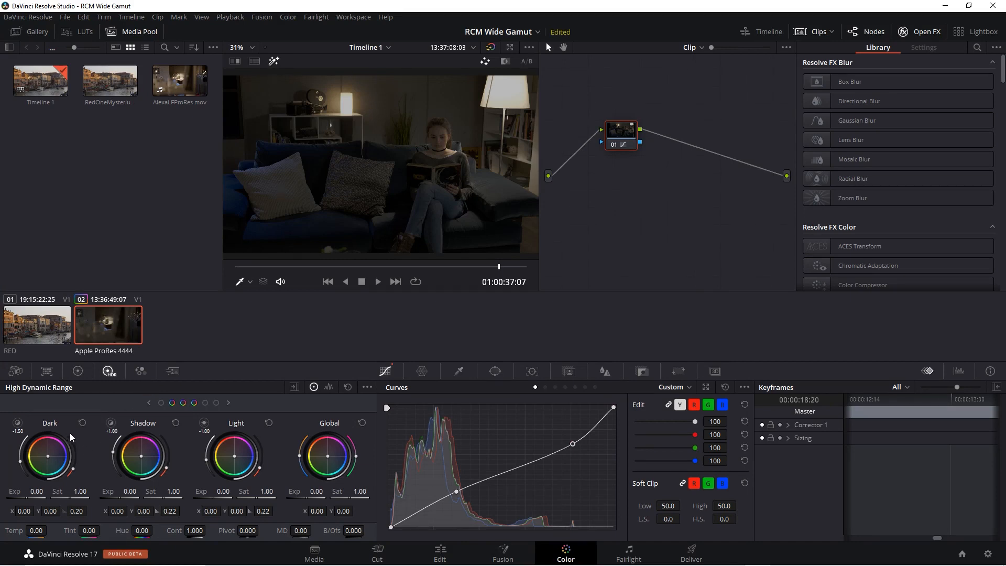
mouse_move(242, 432)
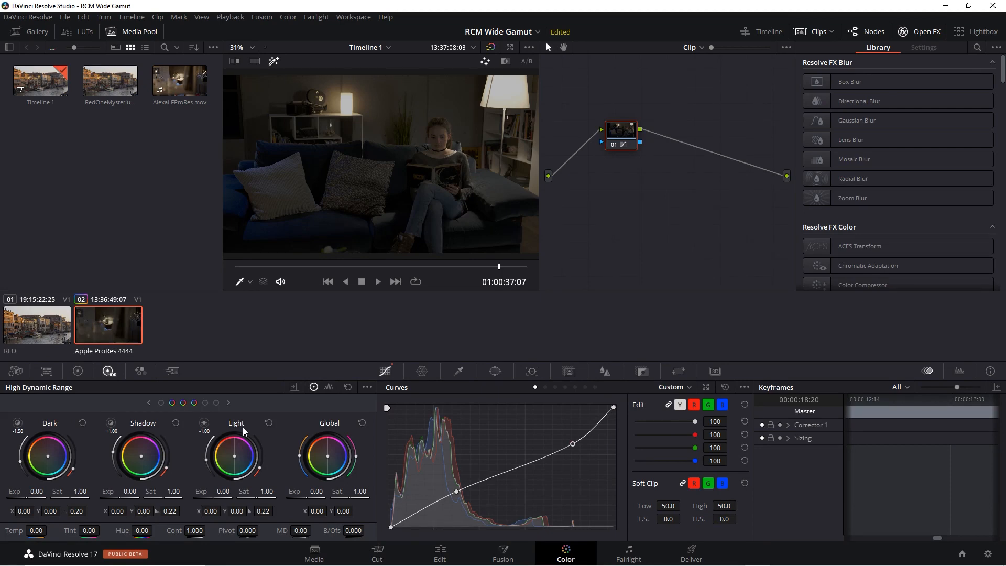
mouse_move(351, 431)
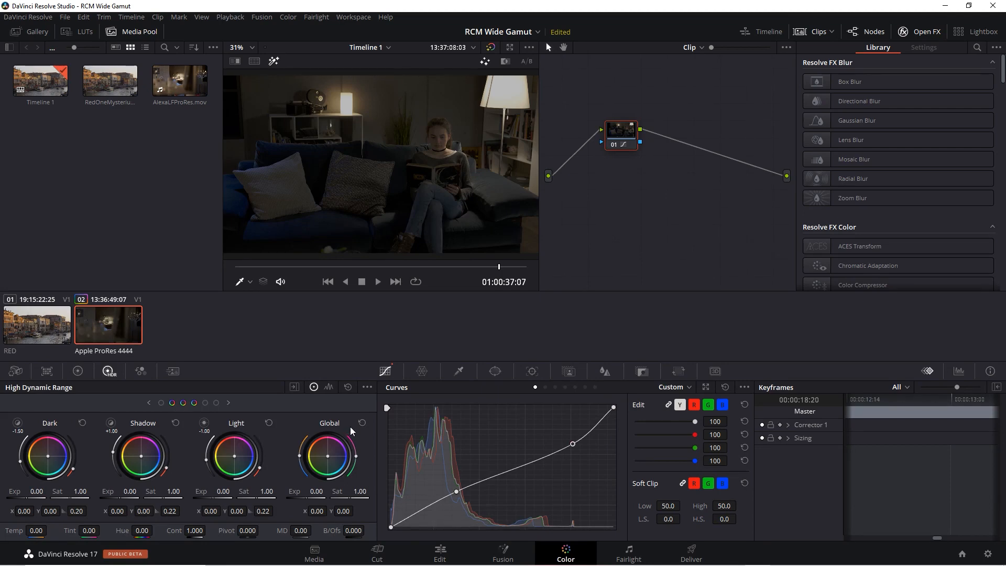
mouse_move(345, 484)
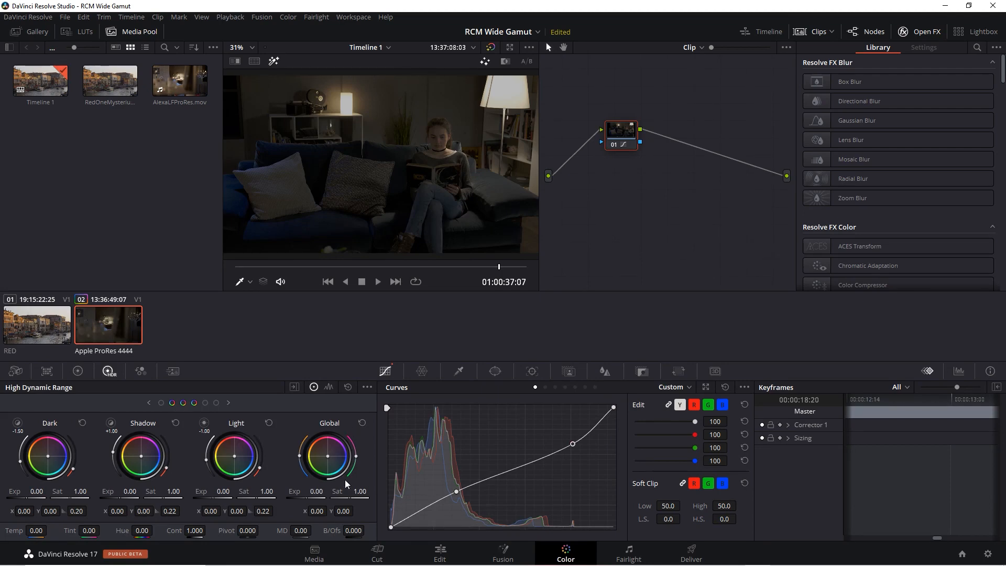
mouse_move(297, 478)
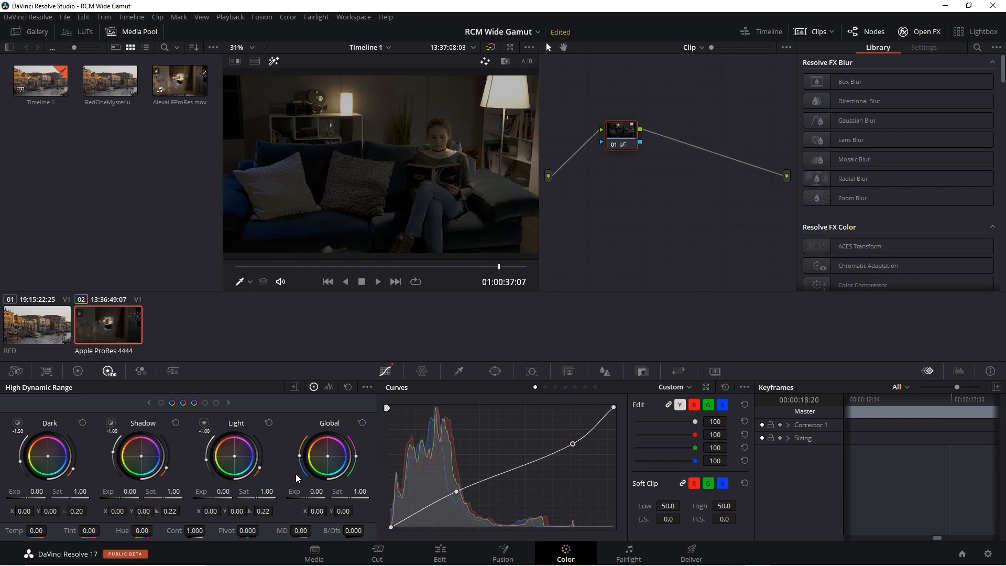
mouse_move(306, 526)
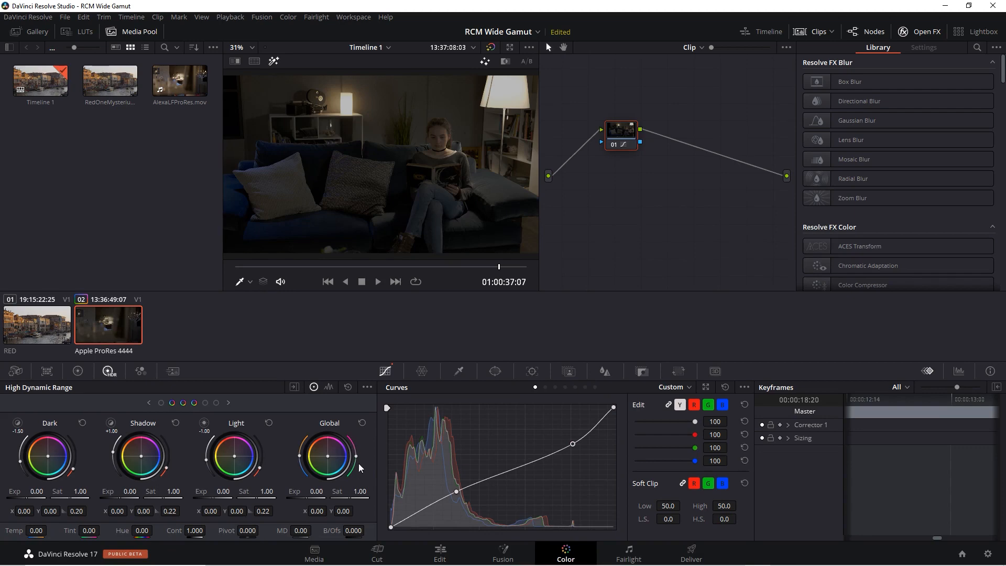
mouse_move(345, 470)
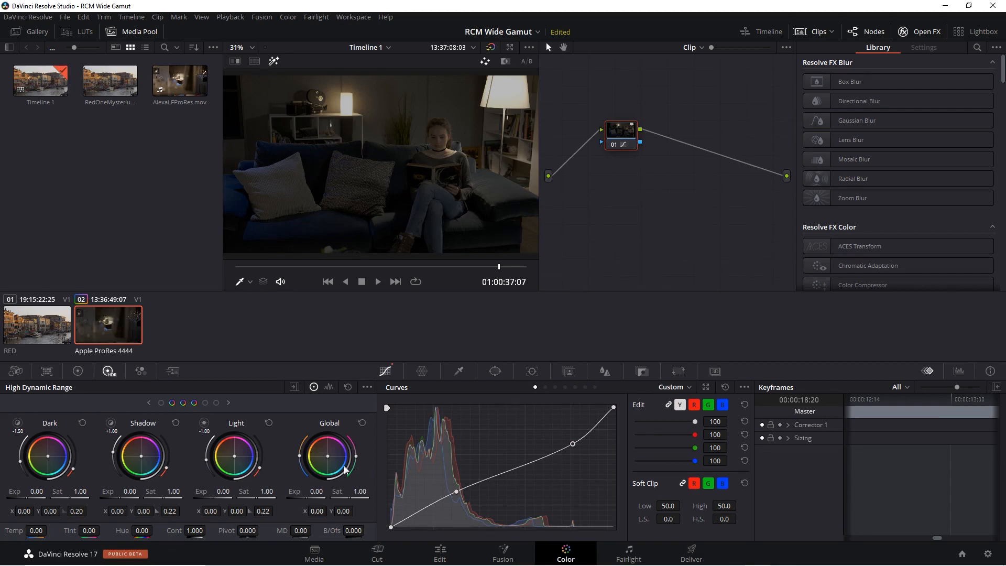
mouse_move(351, 461)
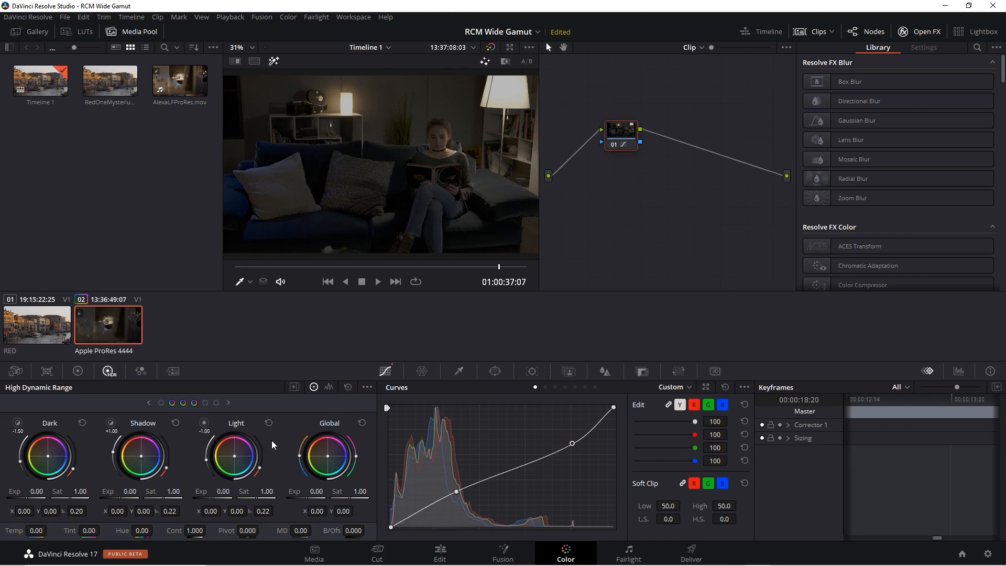
mouse_move(198, 456)
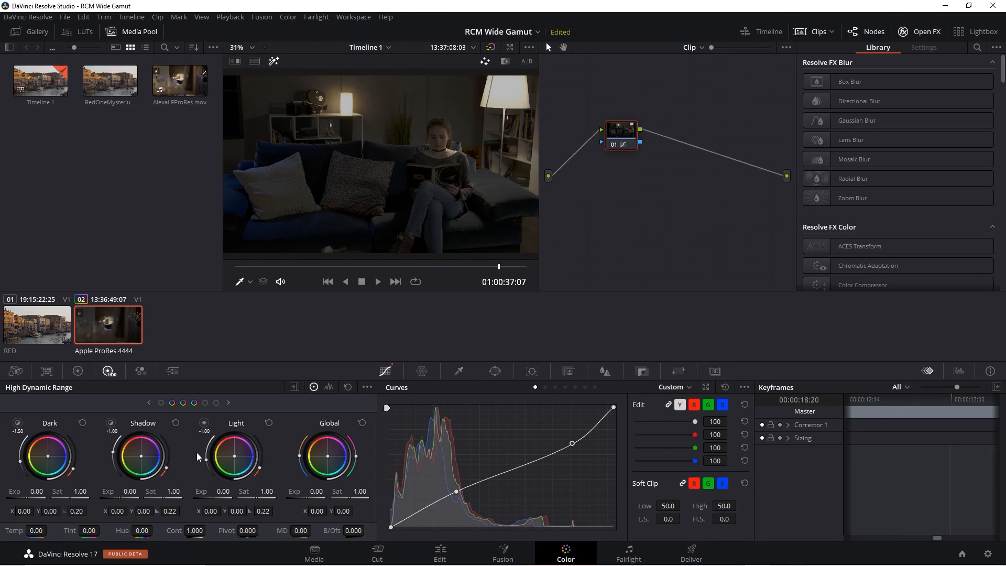
mouse_move(114, 456)
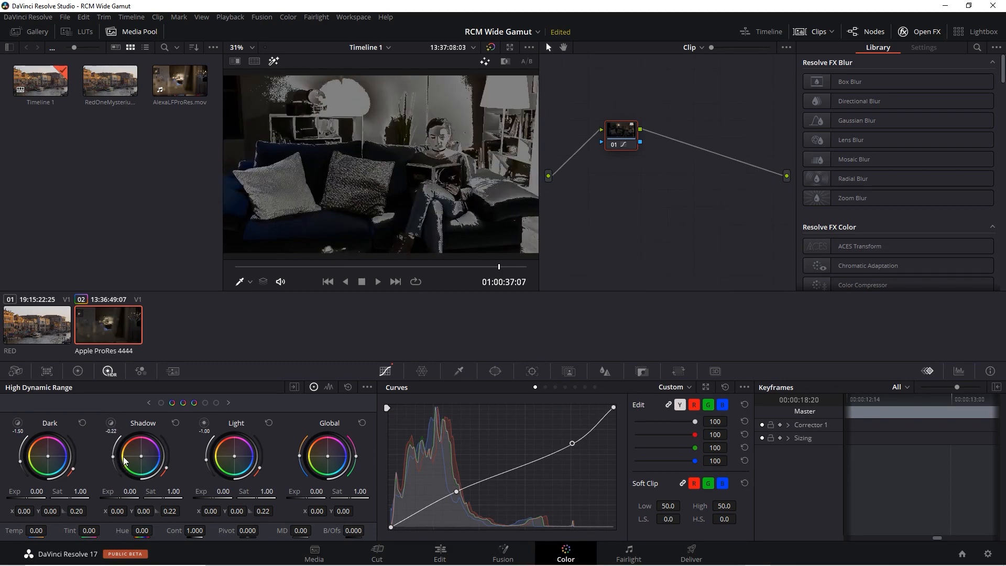
mouse_move(375, 182)
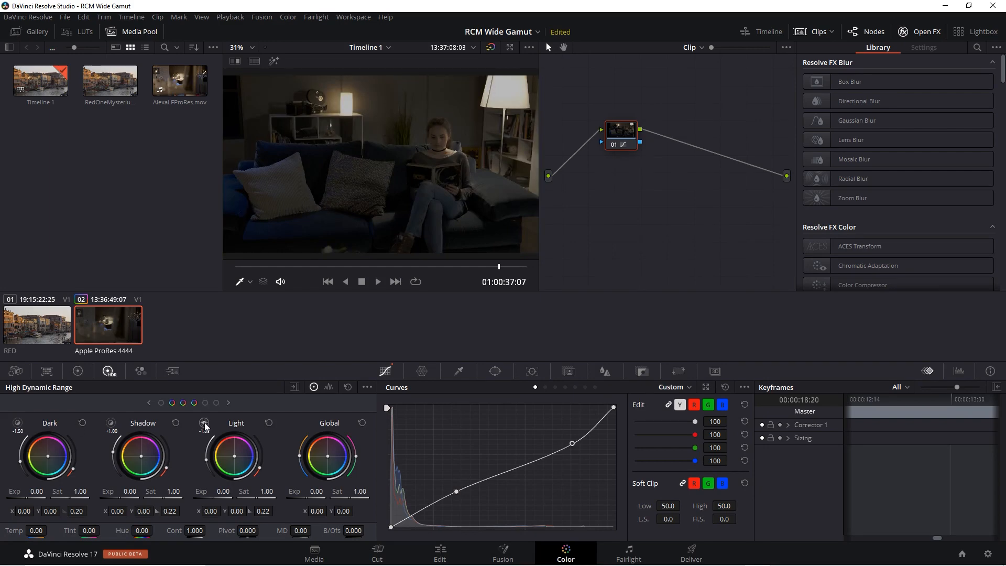
mouse_move(173, 440)
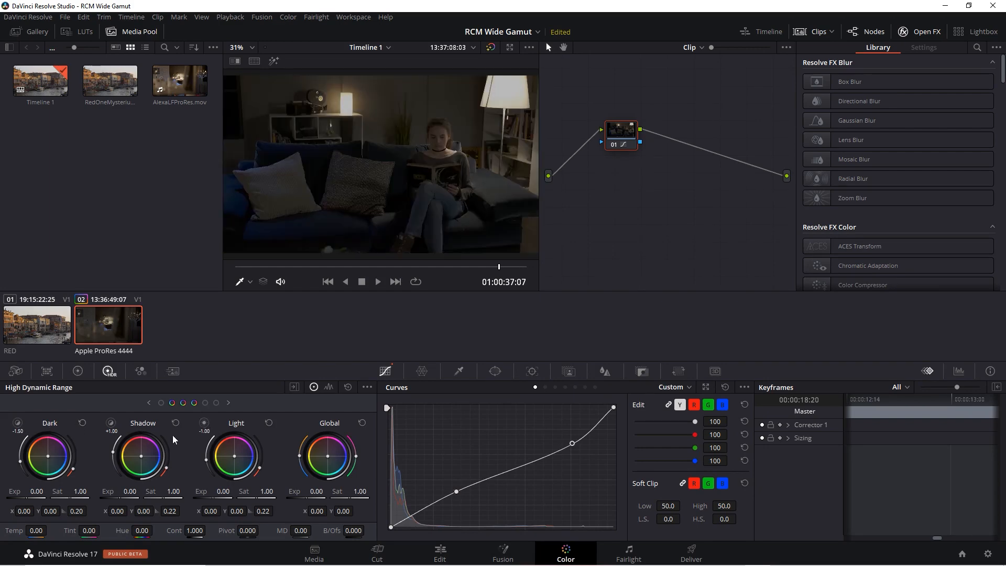
mouse_move(181, 441)
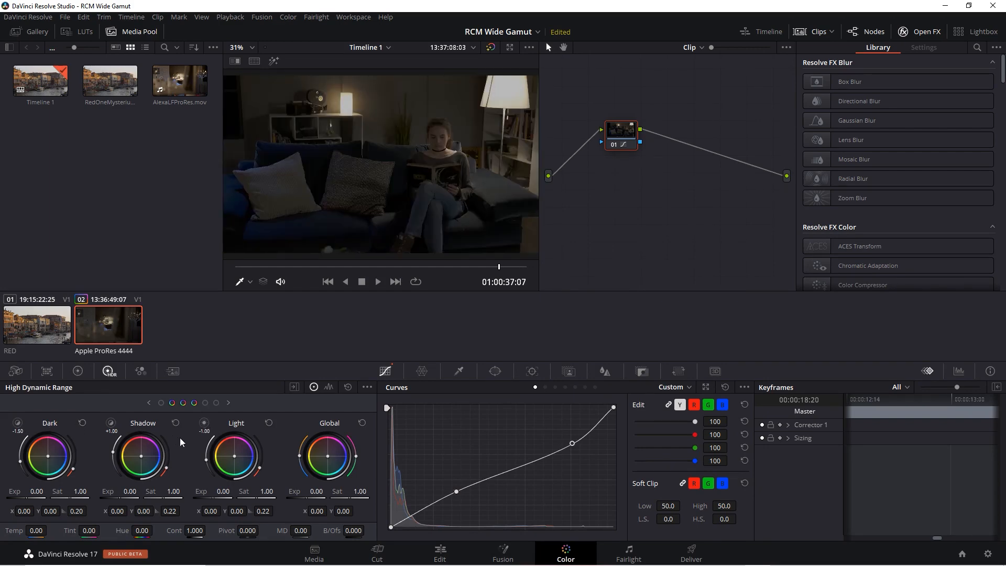